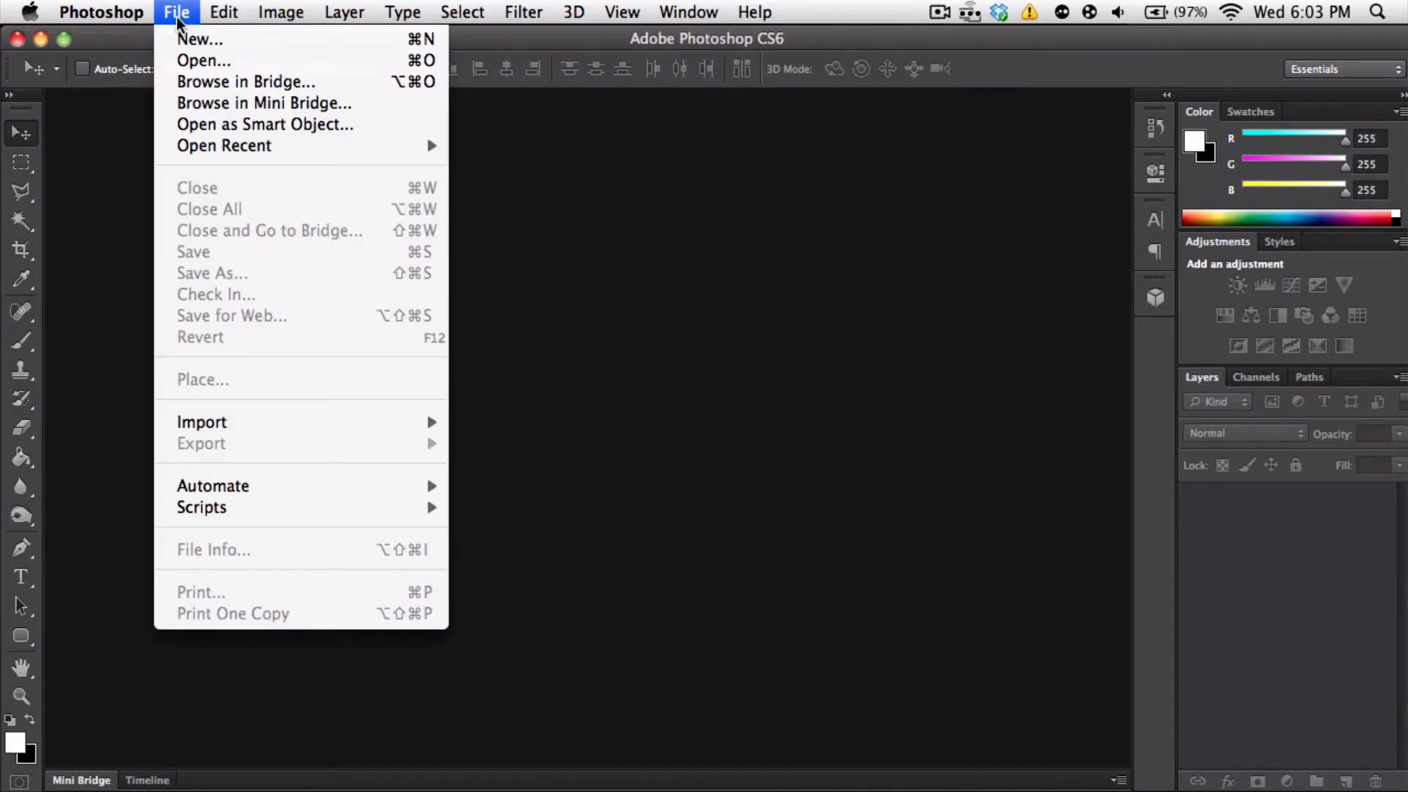
pyautogui.moveTo(200, 38)
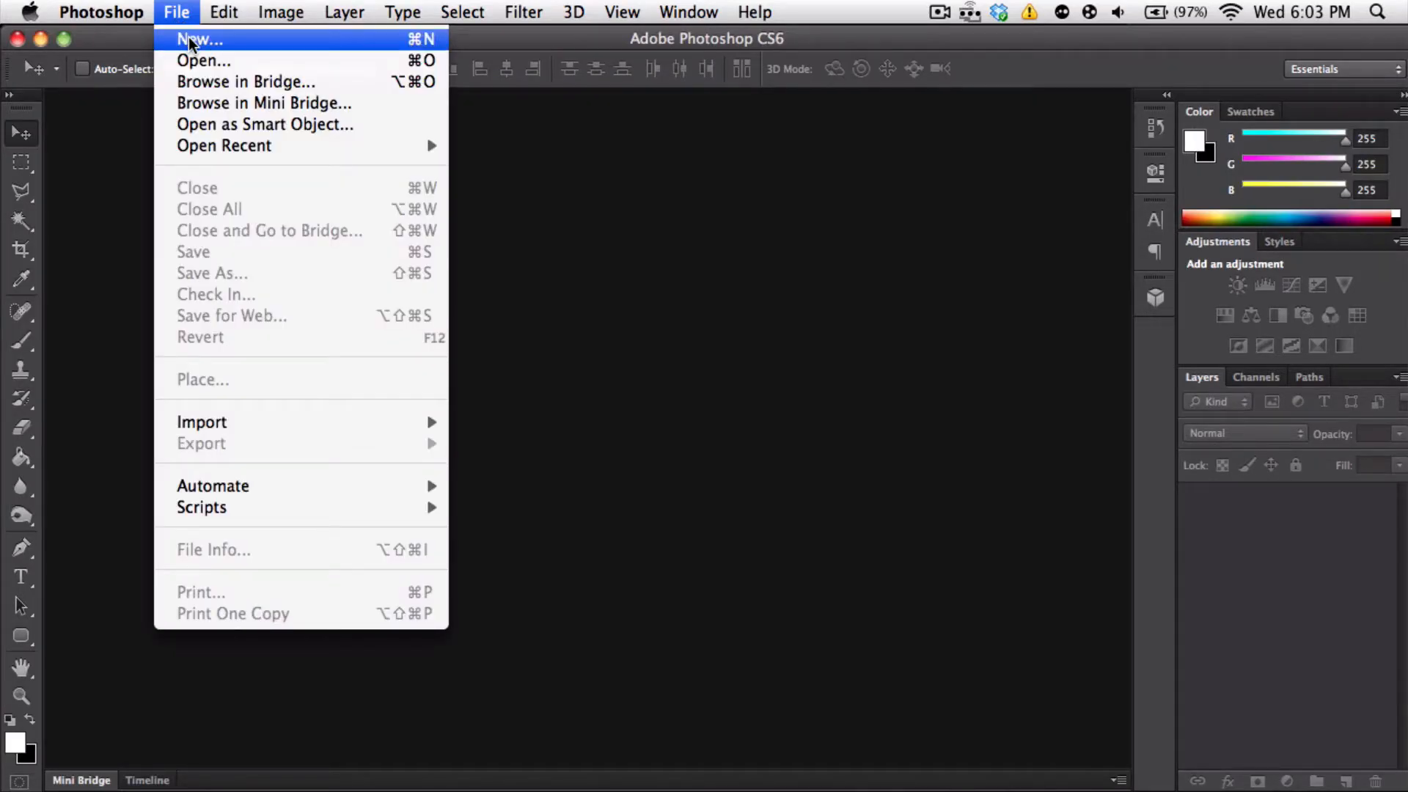
pyautogui.moveTo(201, 43)
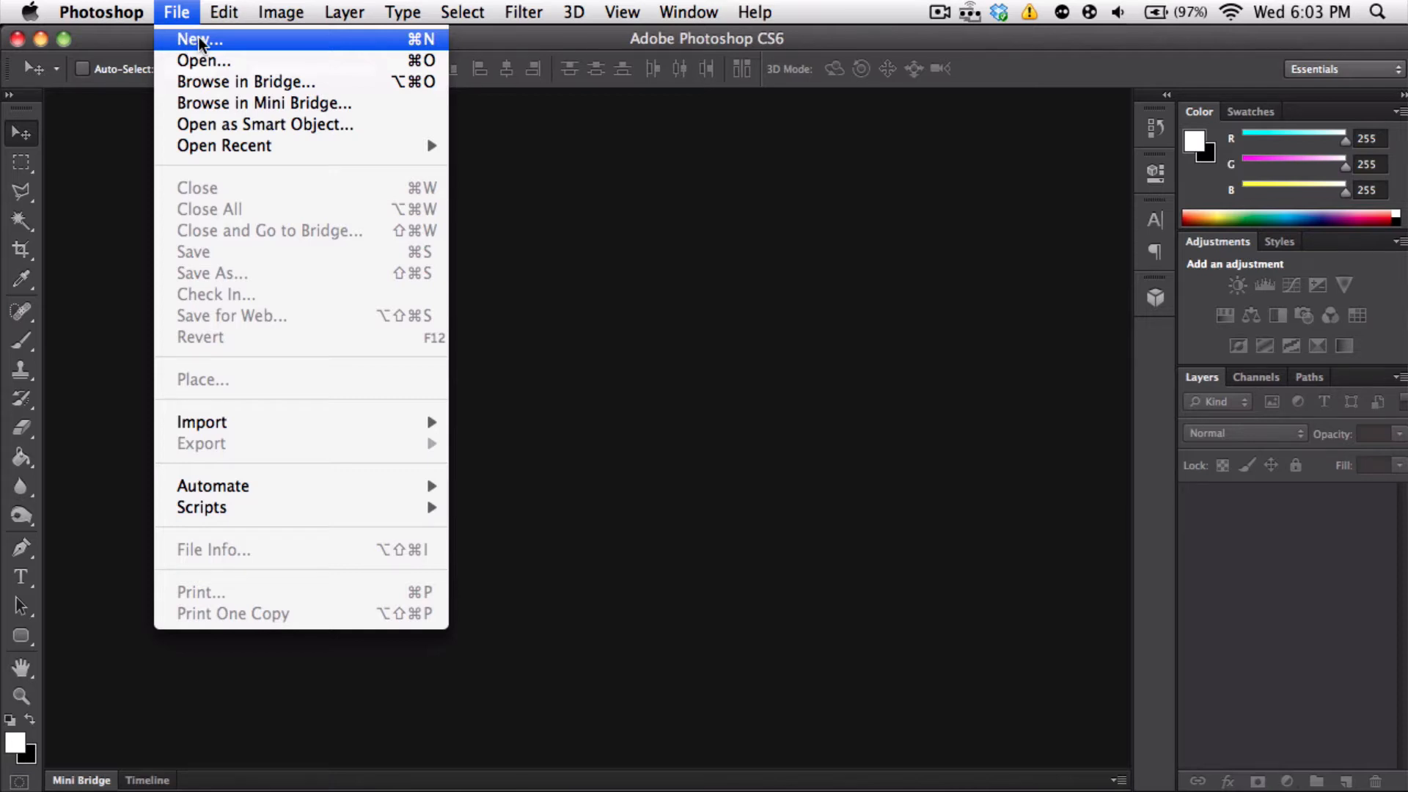
pyautogui.moveTo(274, 46)
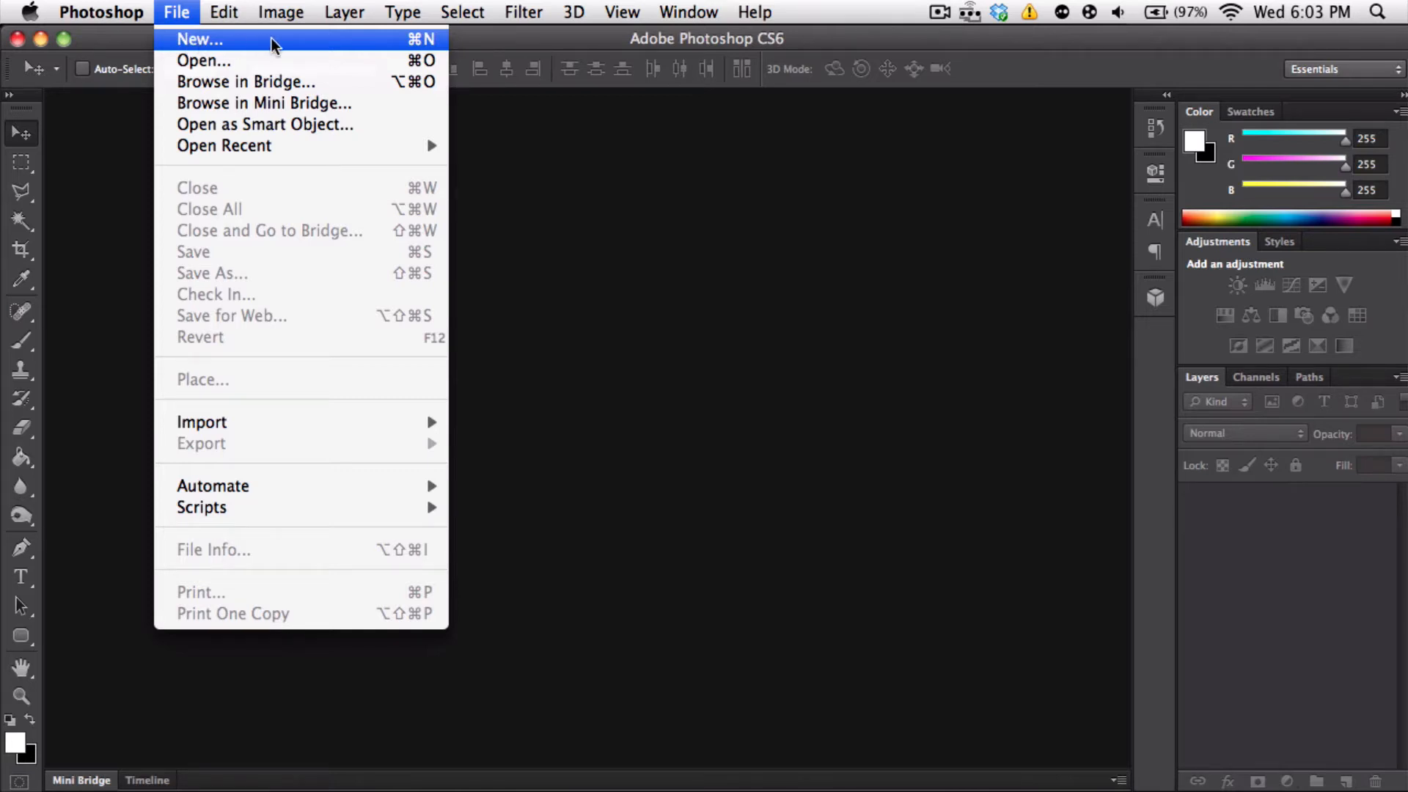
# Create a new 2000 × 1500 px white document named 'Høw2' via File > New
pyautogui.click(200, 39)
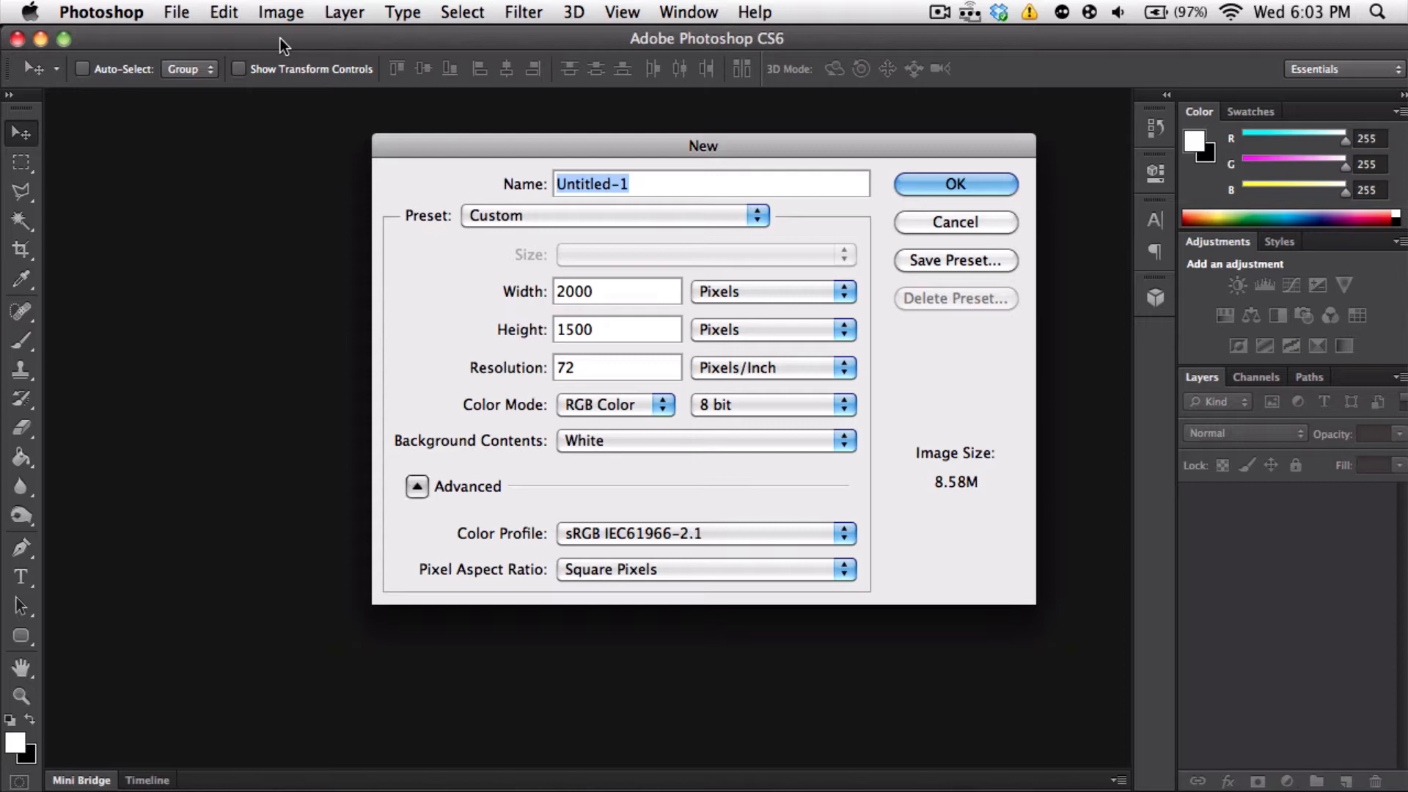
pyautogui.write('H')
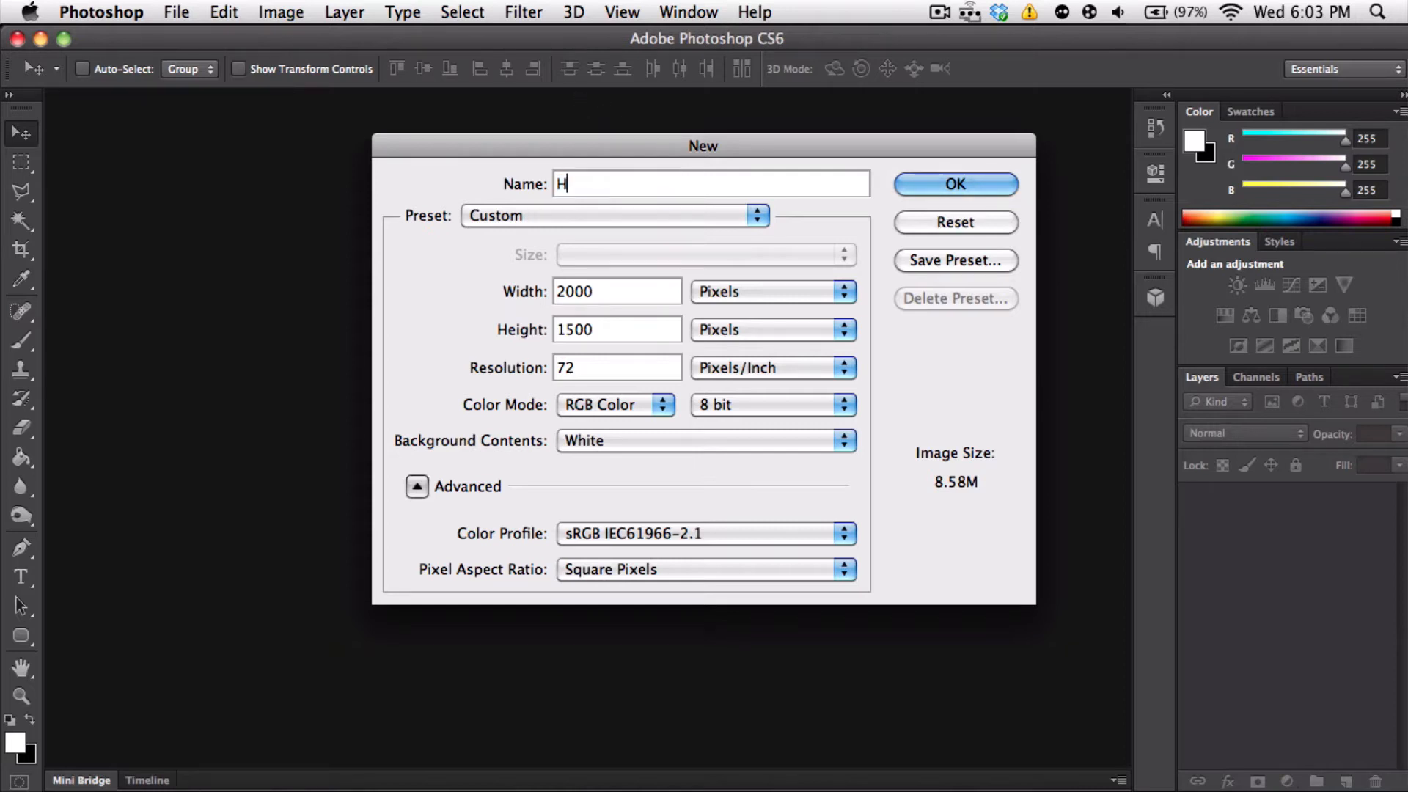
pyautogui.write('øw2')
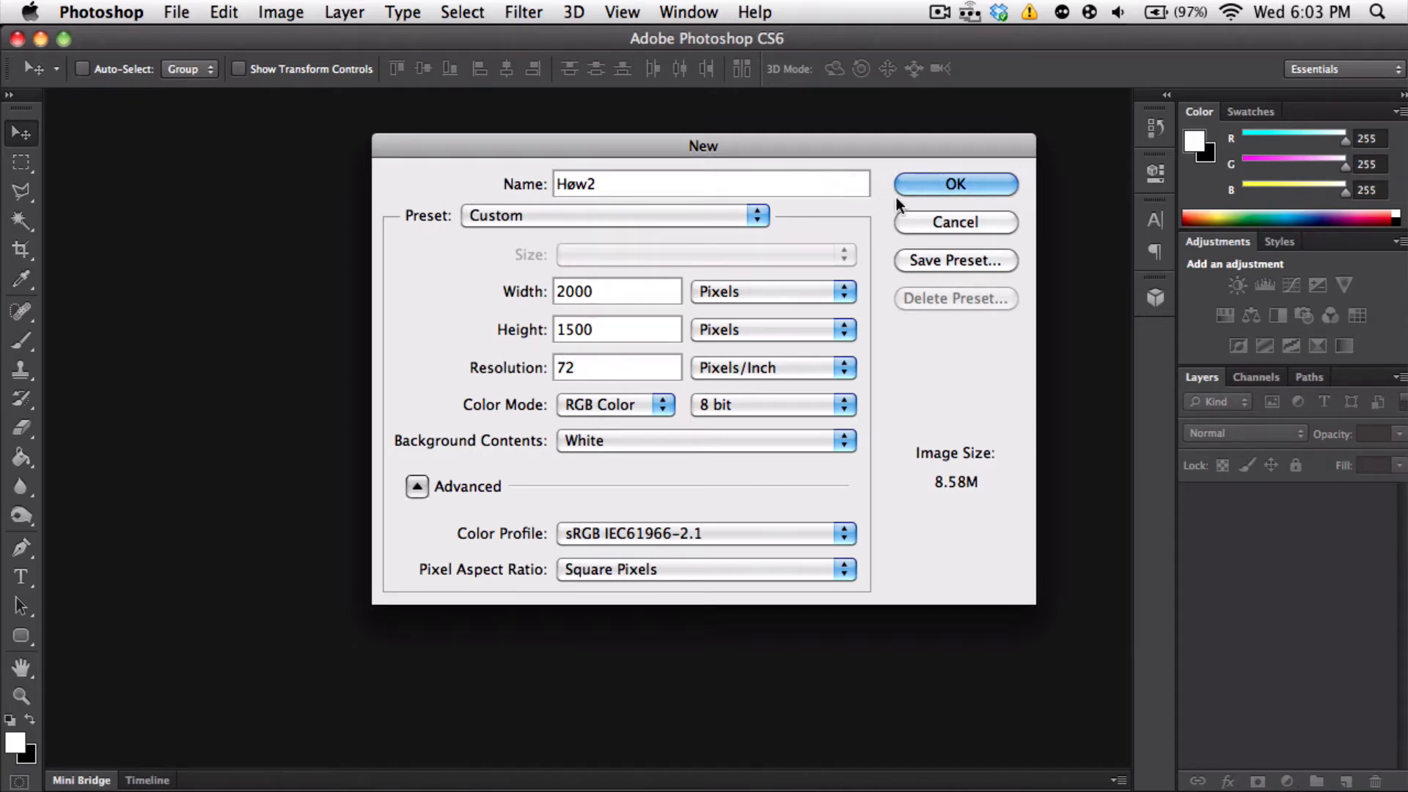
pyautogui.click(954, 185)
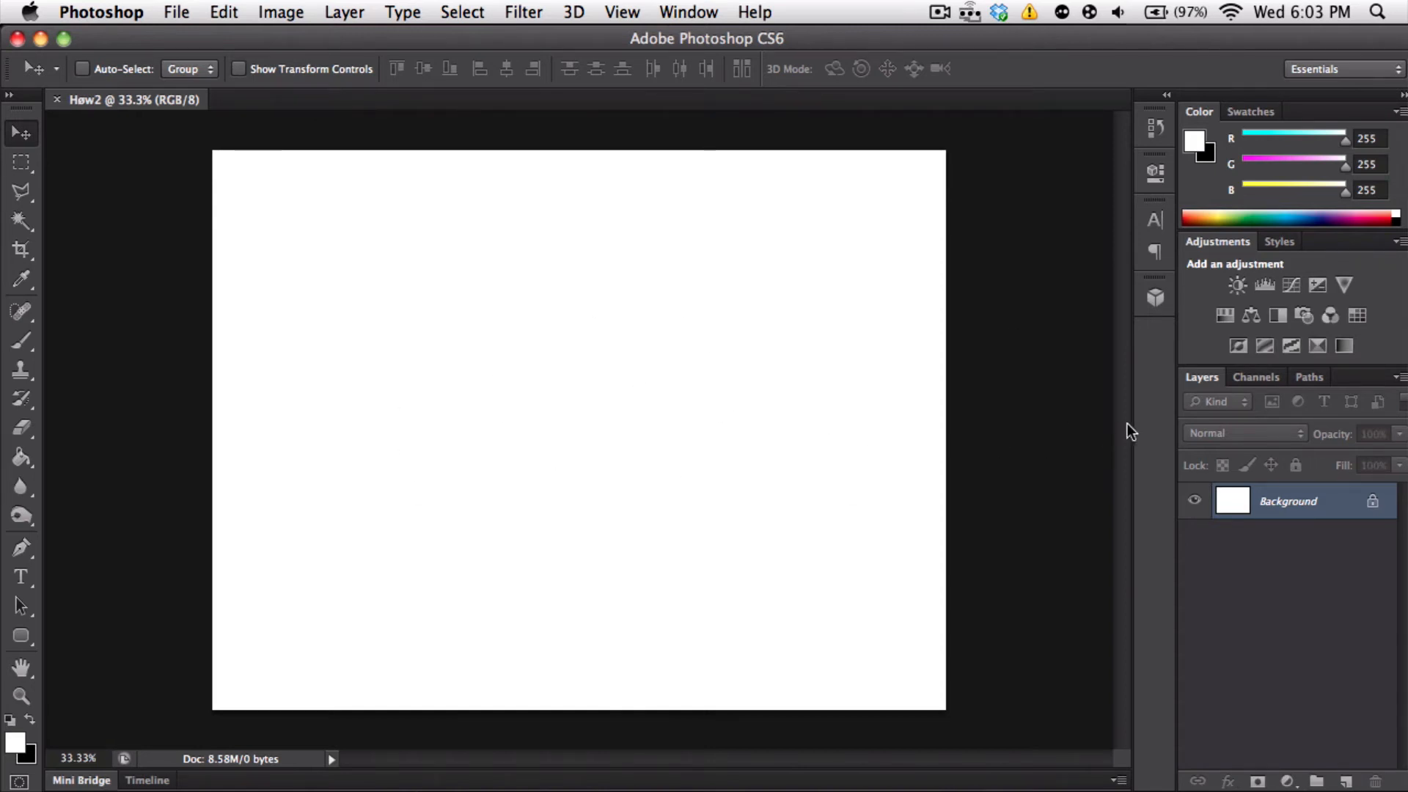
pyautogui.moveTo(1360, 568)
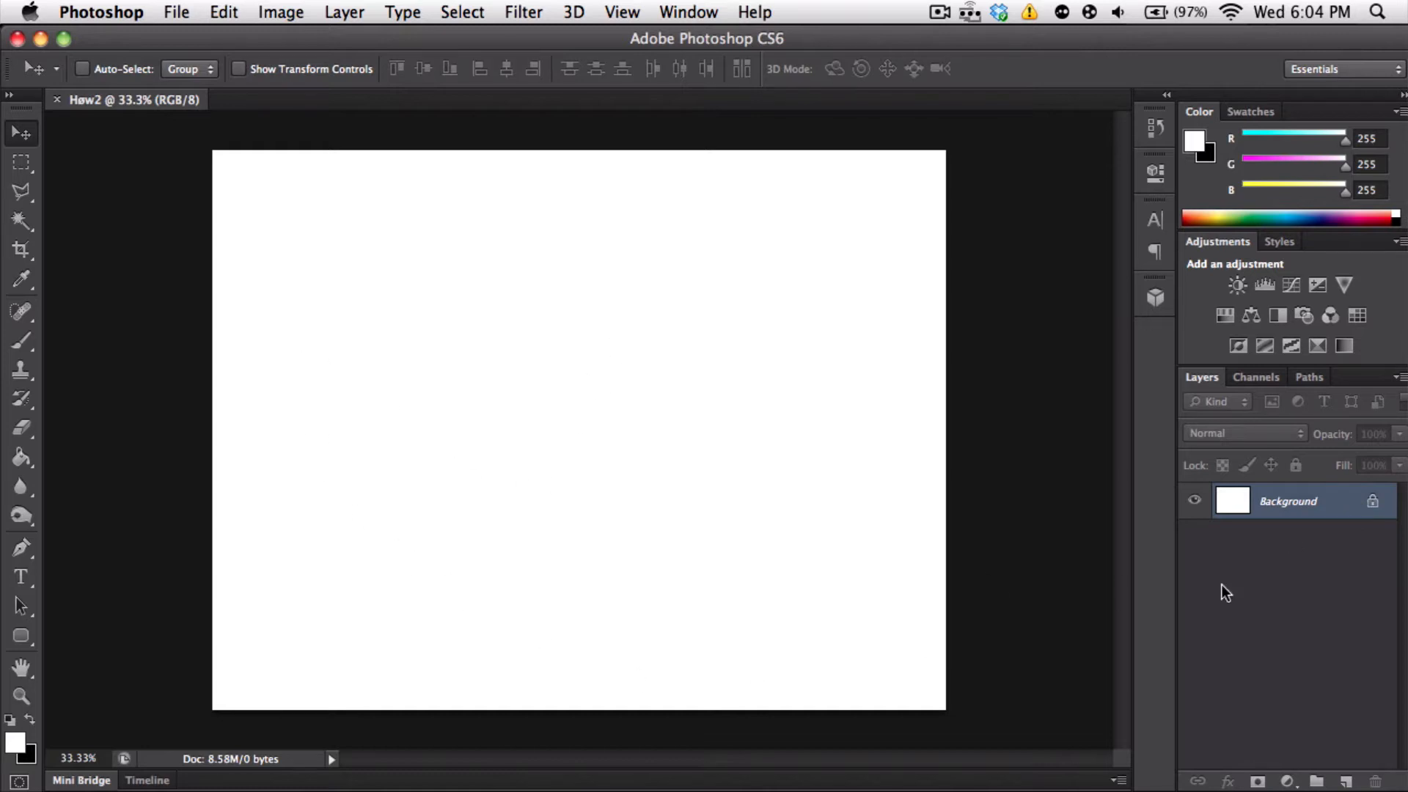
pyautogui.moveTo(1364, 733)
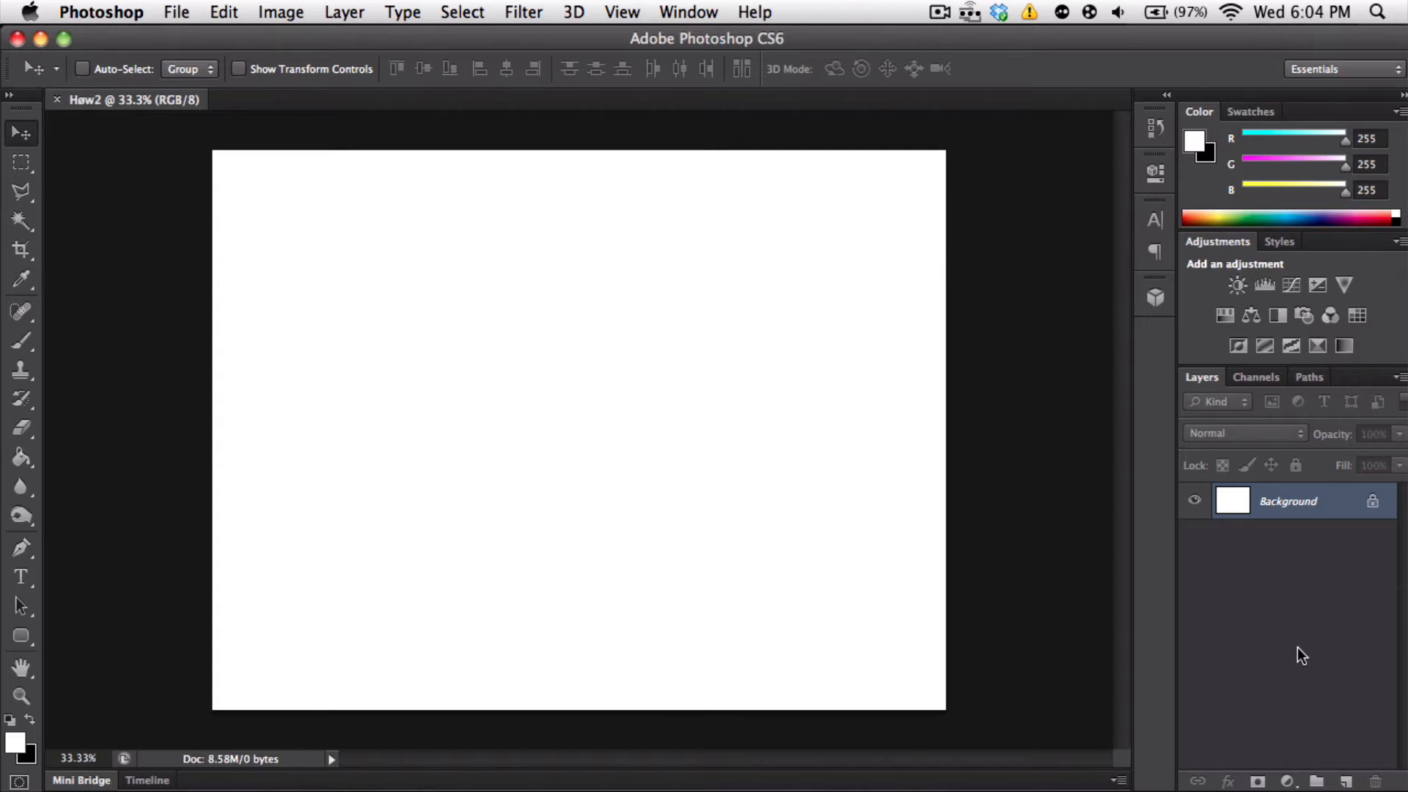
# Convert the locked Background into a normal editable layer named 'Background'
pyautogui.doubleClick(1288, 502)
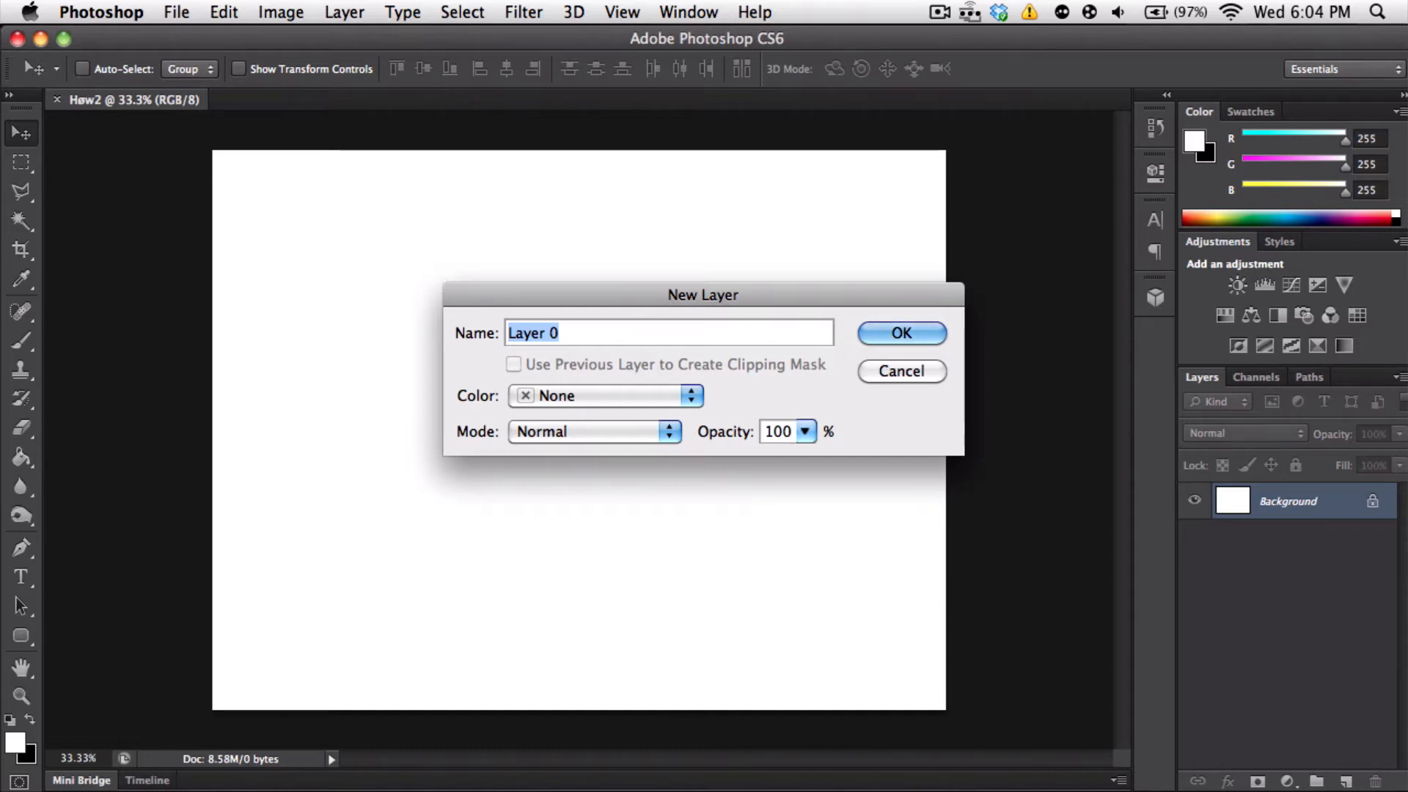
pyautogui.write('Background')
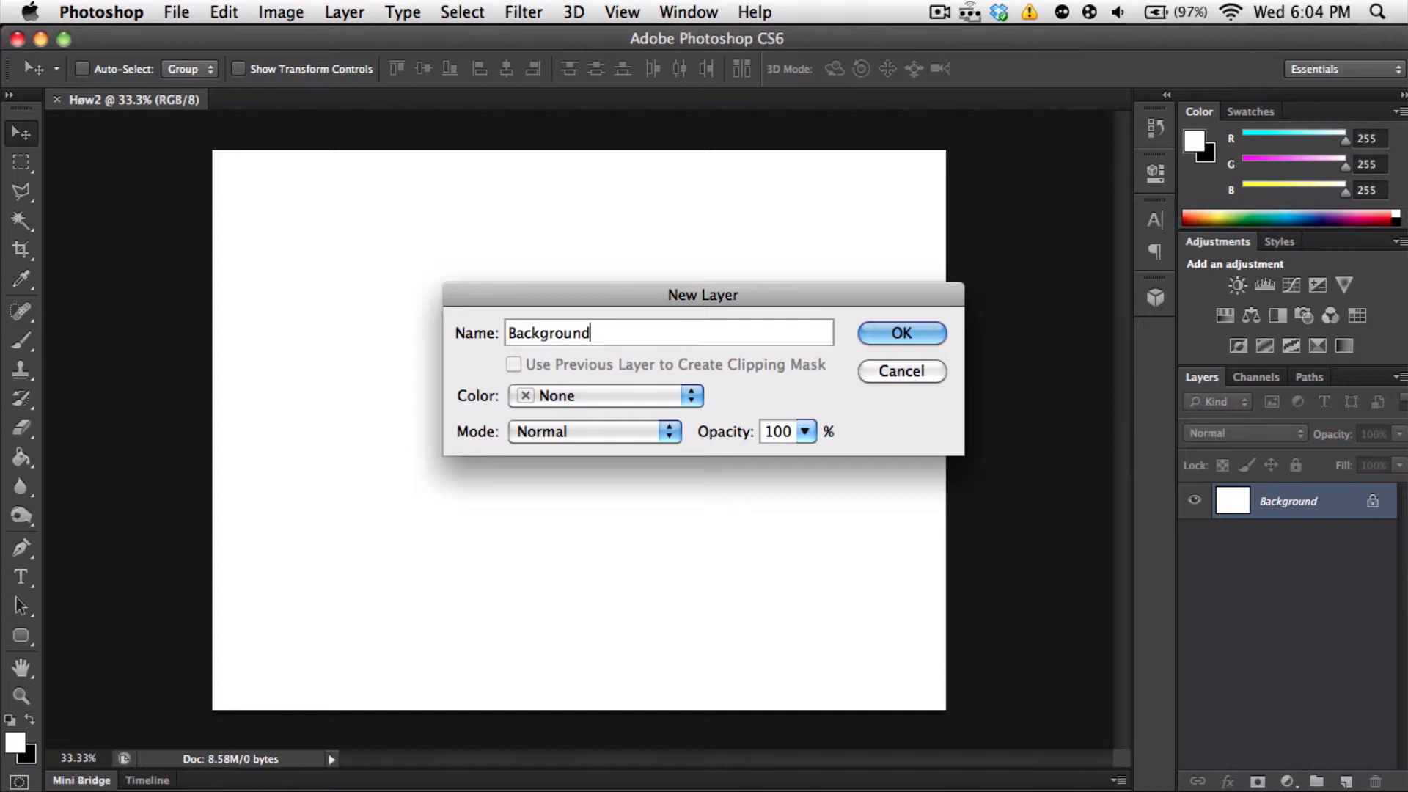
pyautogui.click(900, 333)
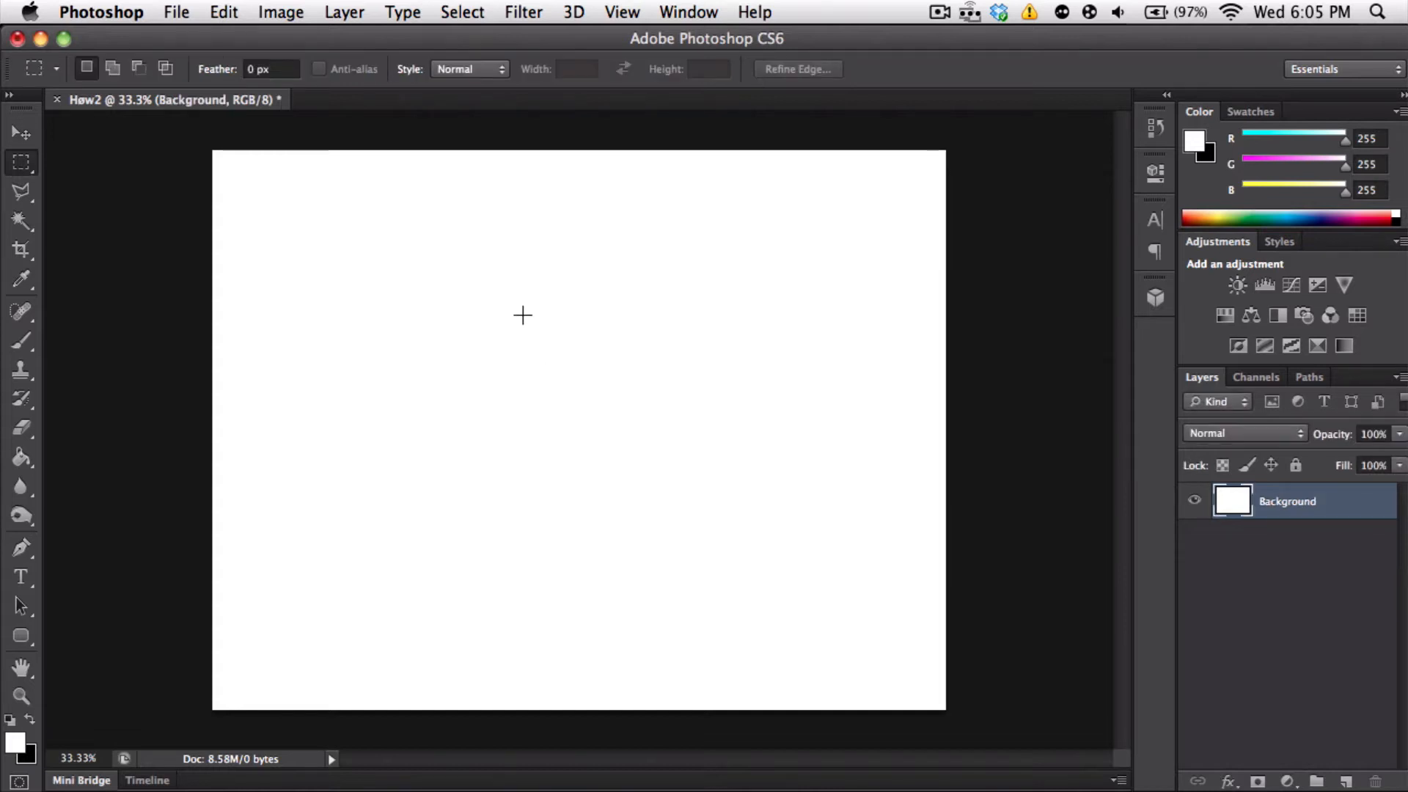
# Enable a Gradient Overlay layer style on the Background layer via Blending Options
pyautogui.rightClick(522, 315)
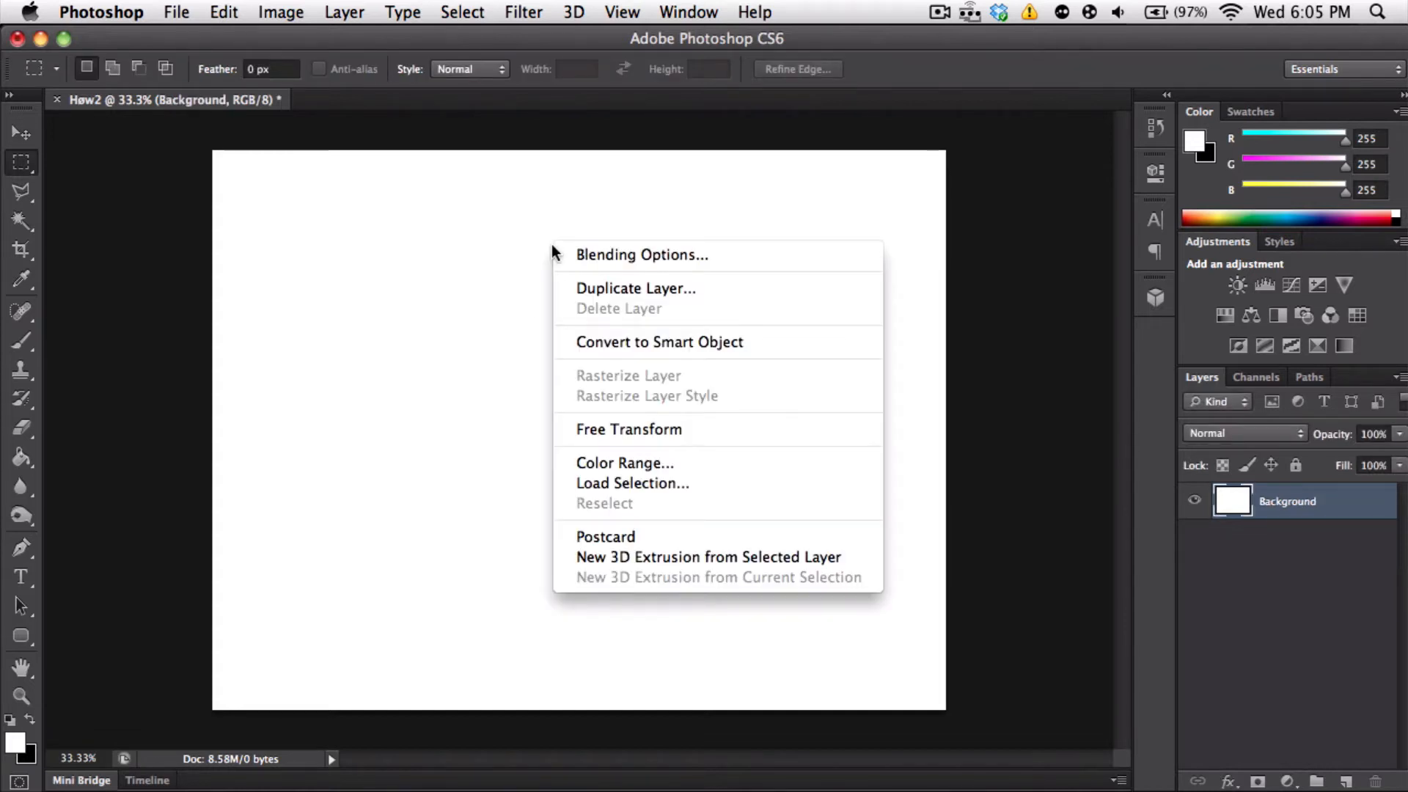
pyautogui.click(641, 254)
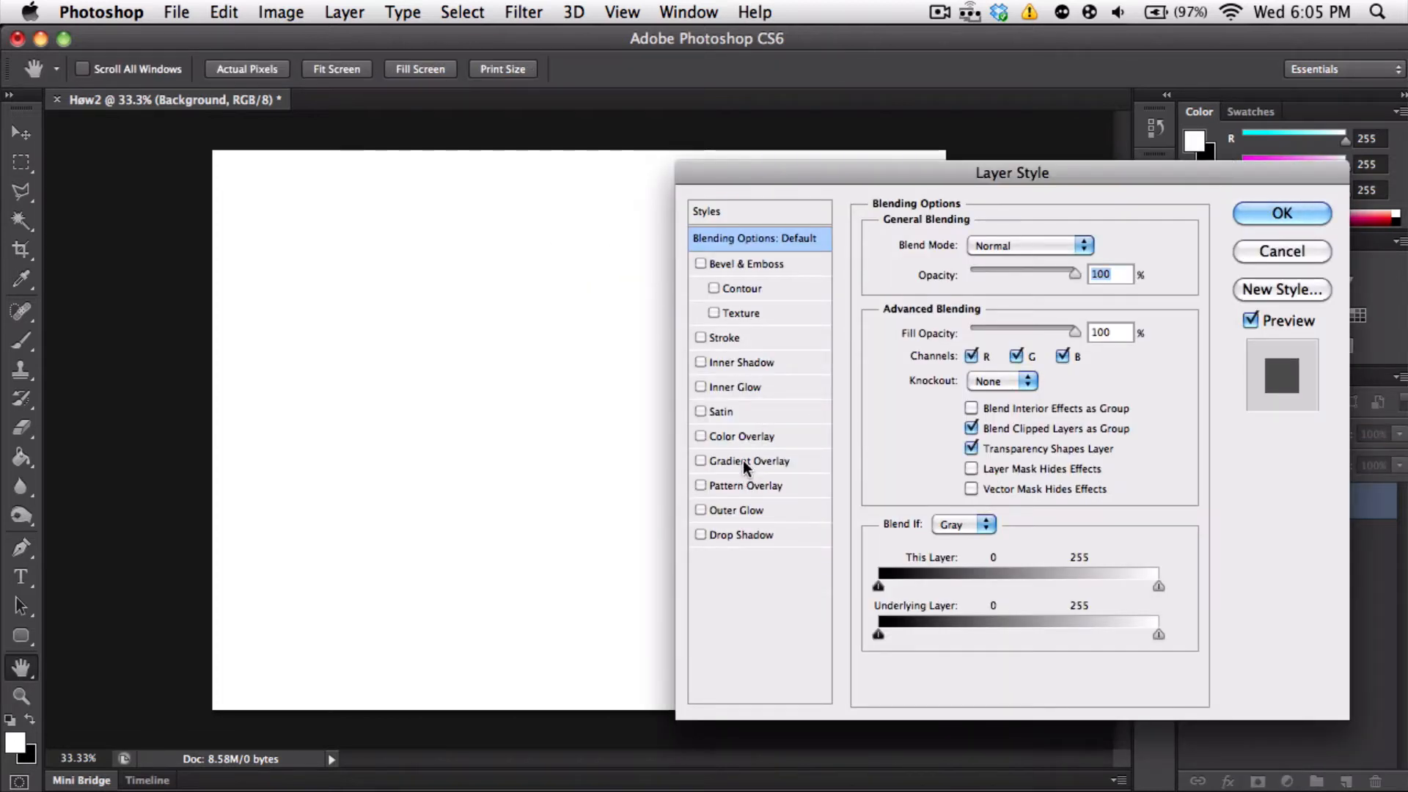
pyautogui.click(703, 460)
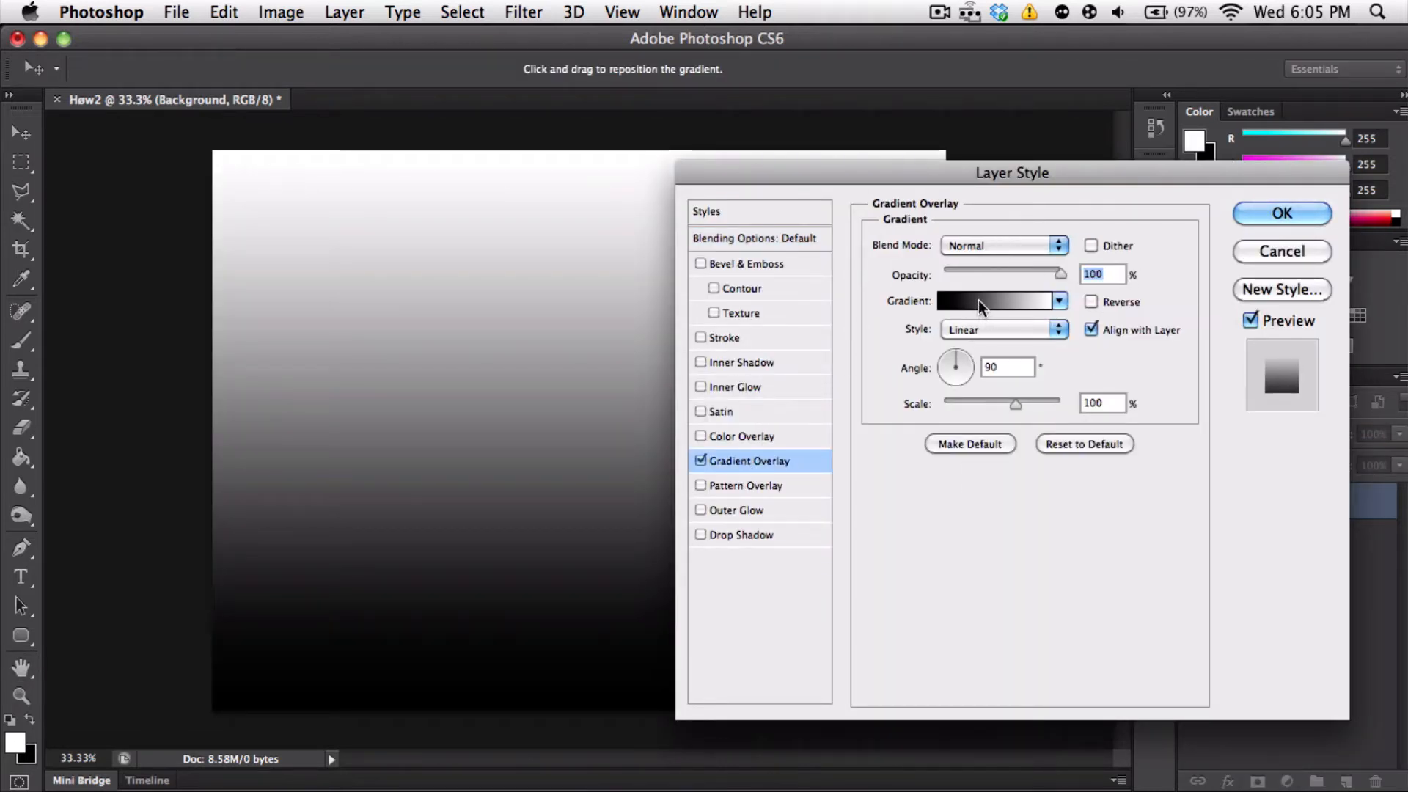
# Set the gradient overlay stops to blue and light cyan and apply it to the layer
pyautogui.click(997, 301)
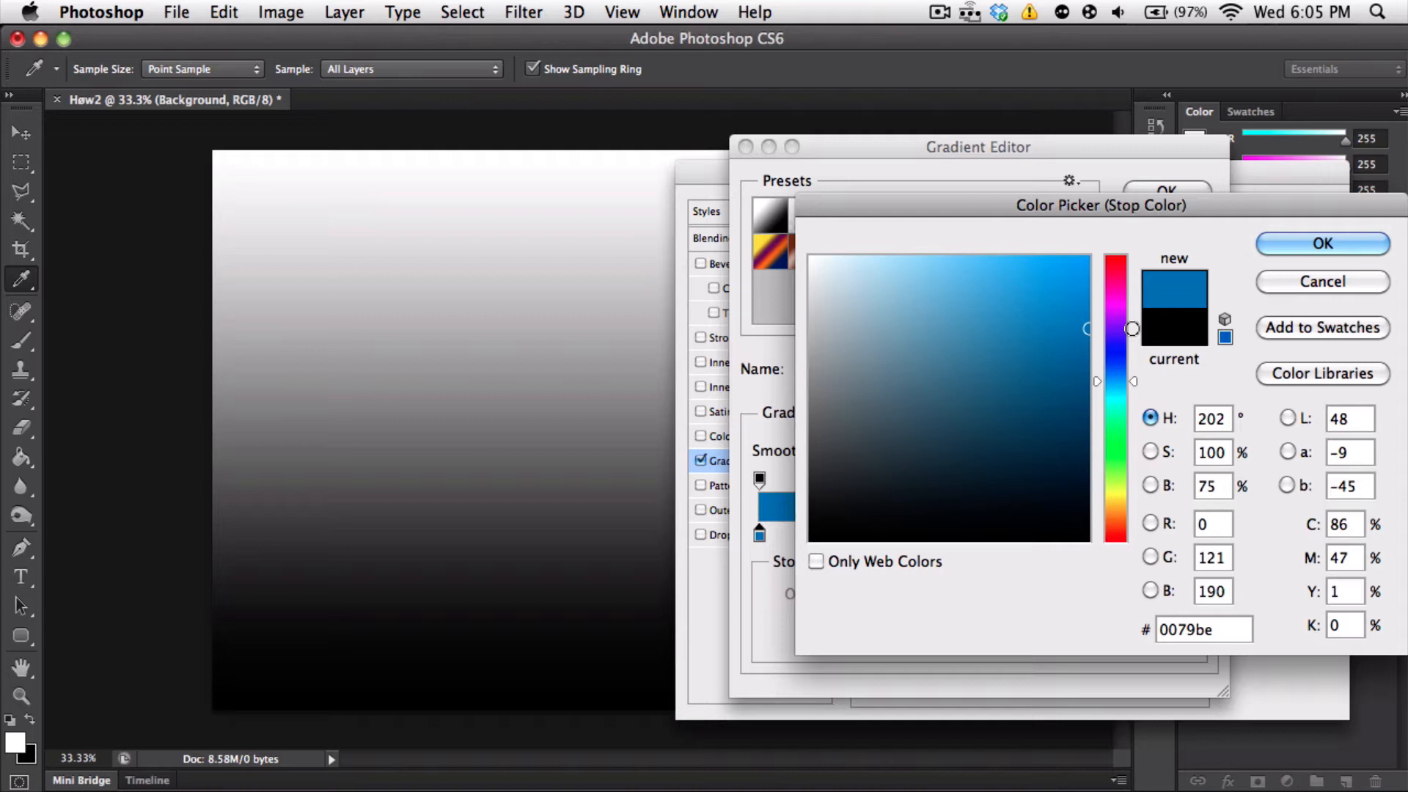
pyautogui.click(1320, 244)
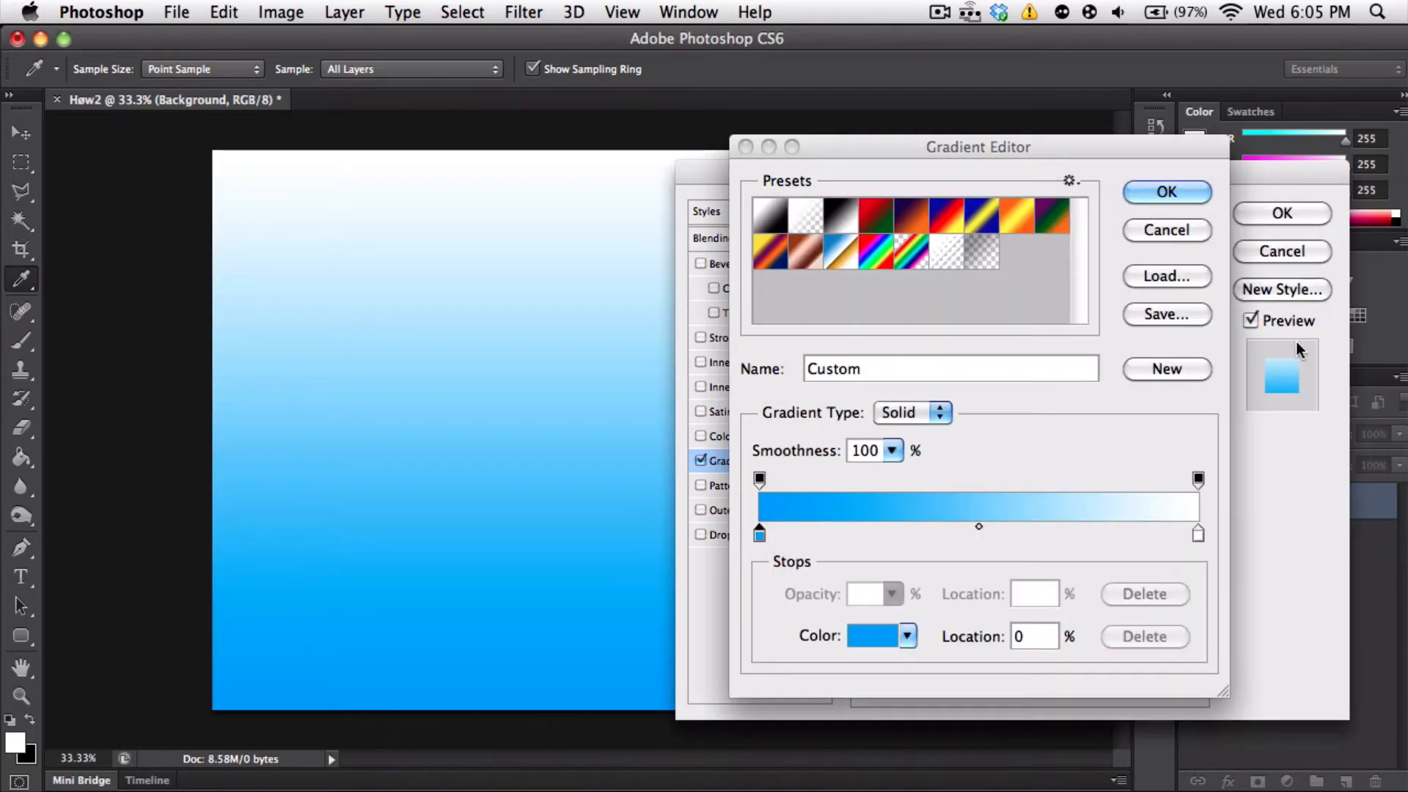
pyautogui.click(875, 635)
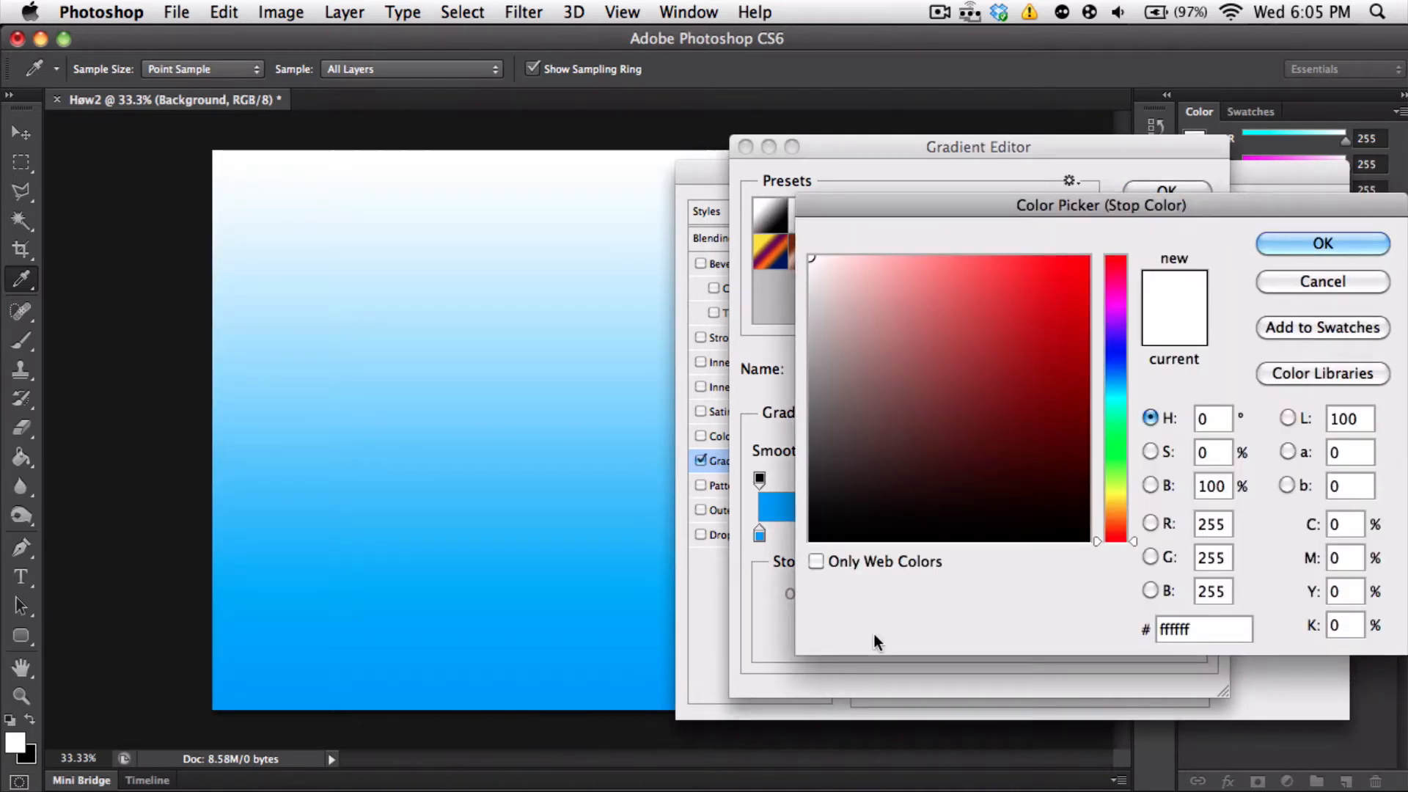
pyautogui.click(882, 277)
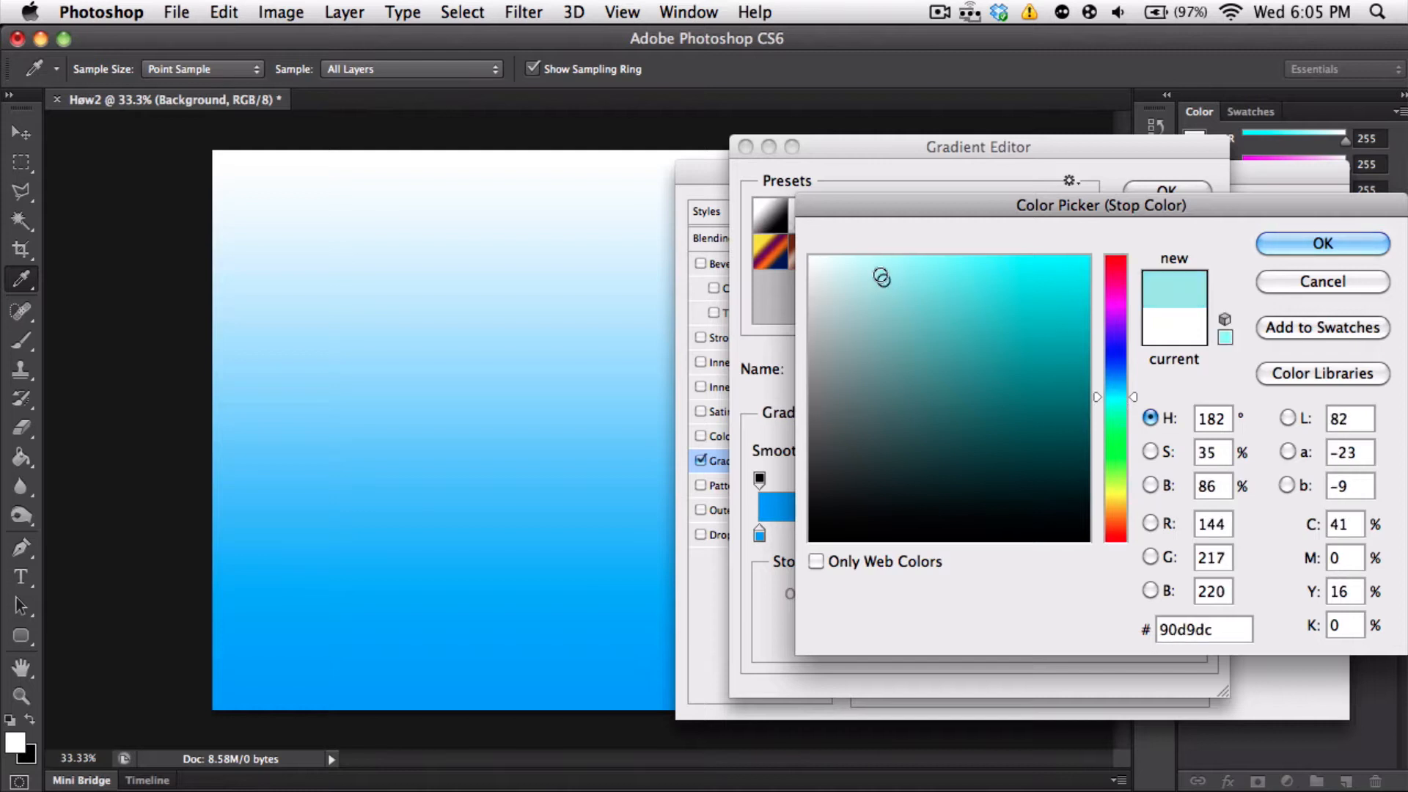
pyautogui.click(1322, 242)
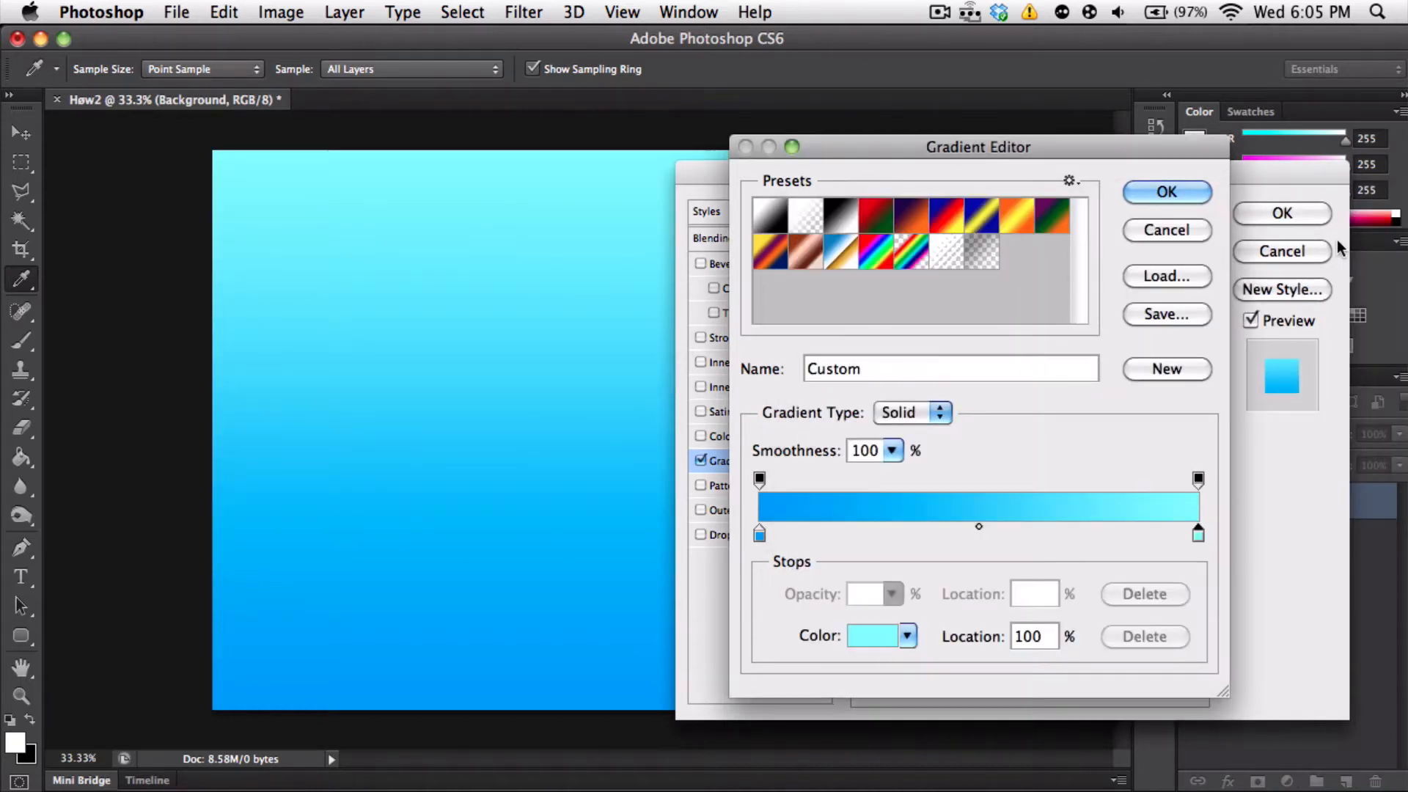
pyautogui.click(1166, 191)
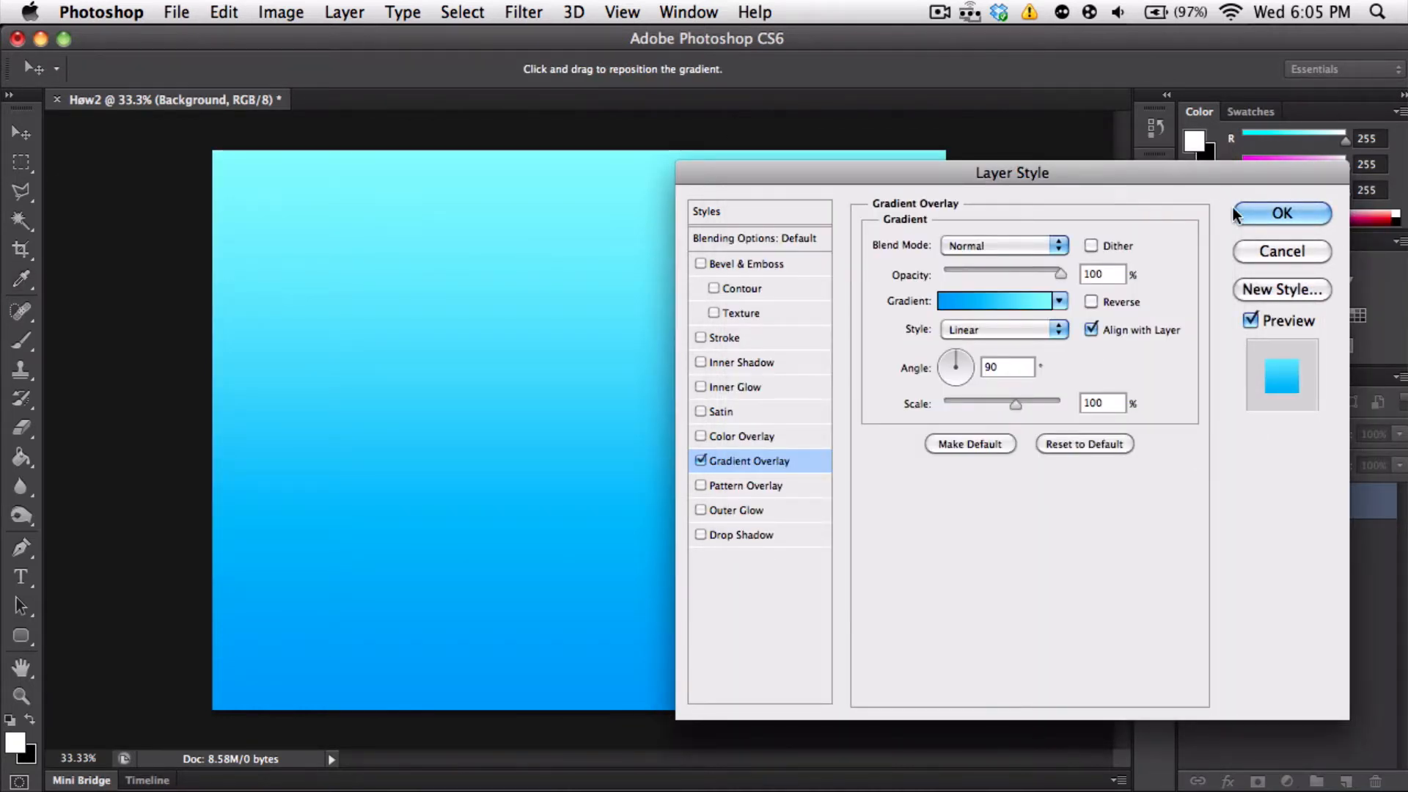
pyautogui.click(1282, 213)
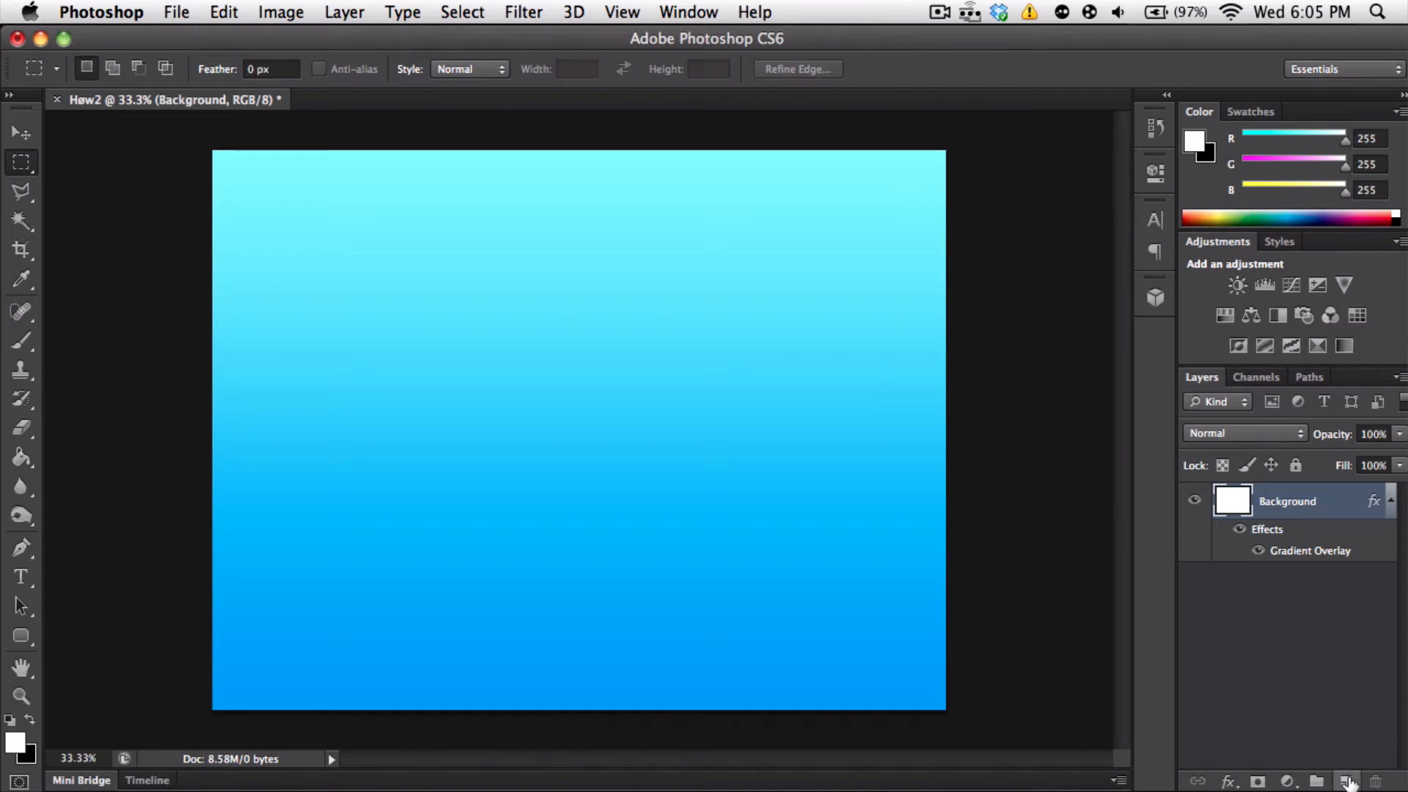
# Add a new empty layer, rename it 'Design', and pick up the Brush tool
pyautogui.click(1346, 780)
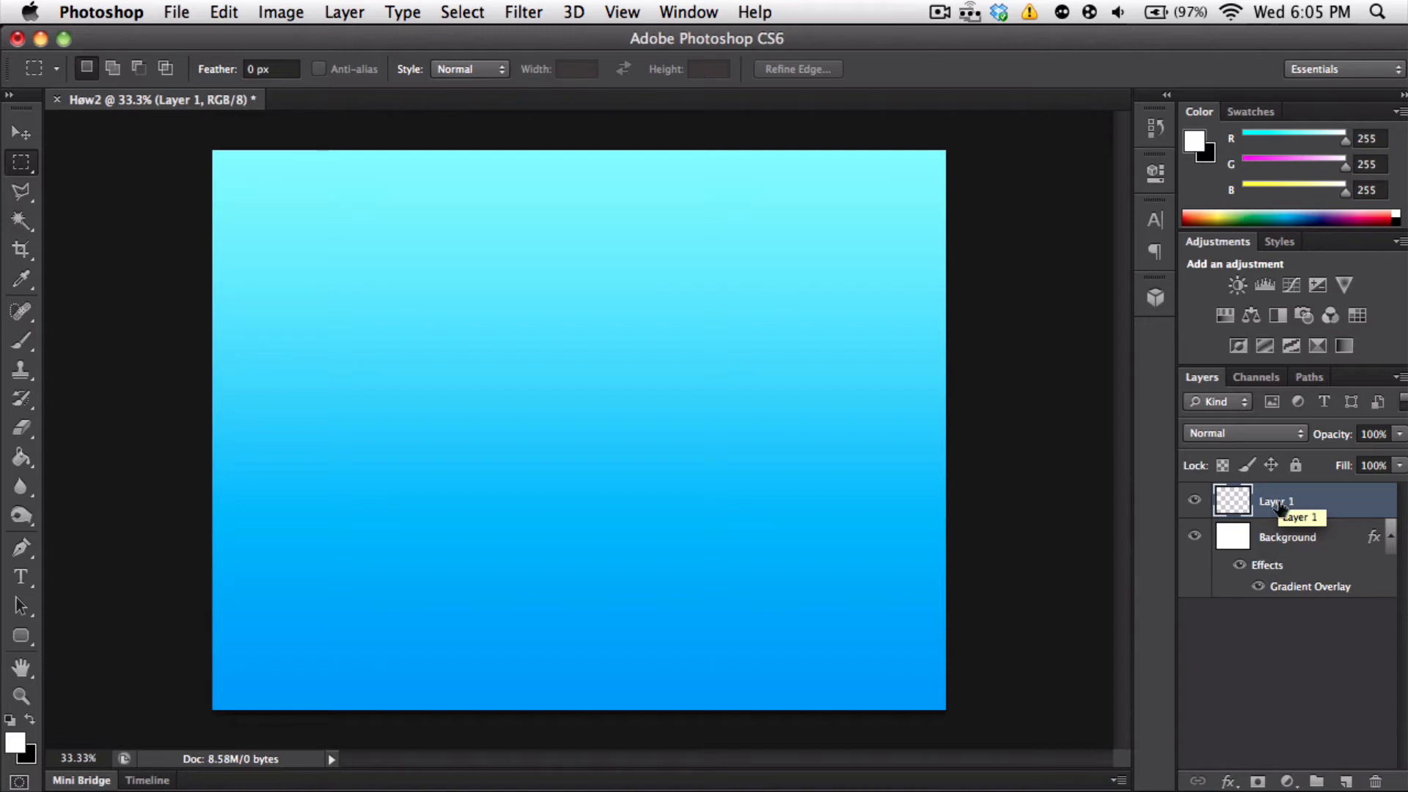
pyautogui.doubleClick(1276, 500)
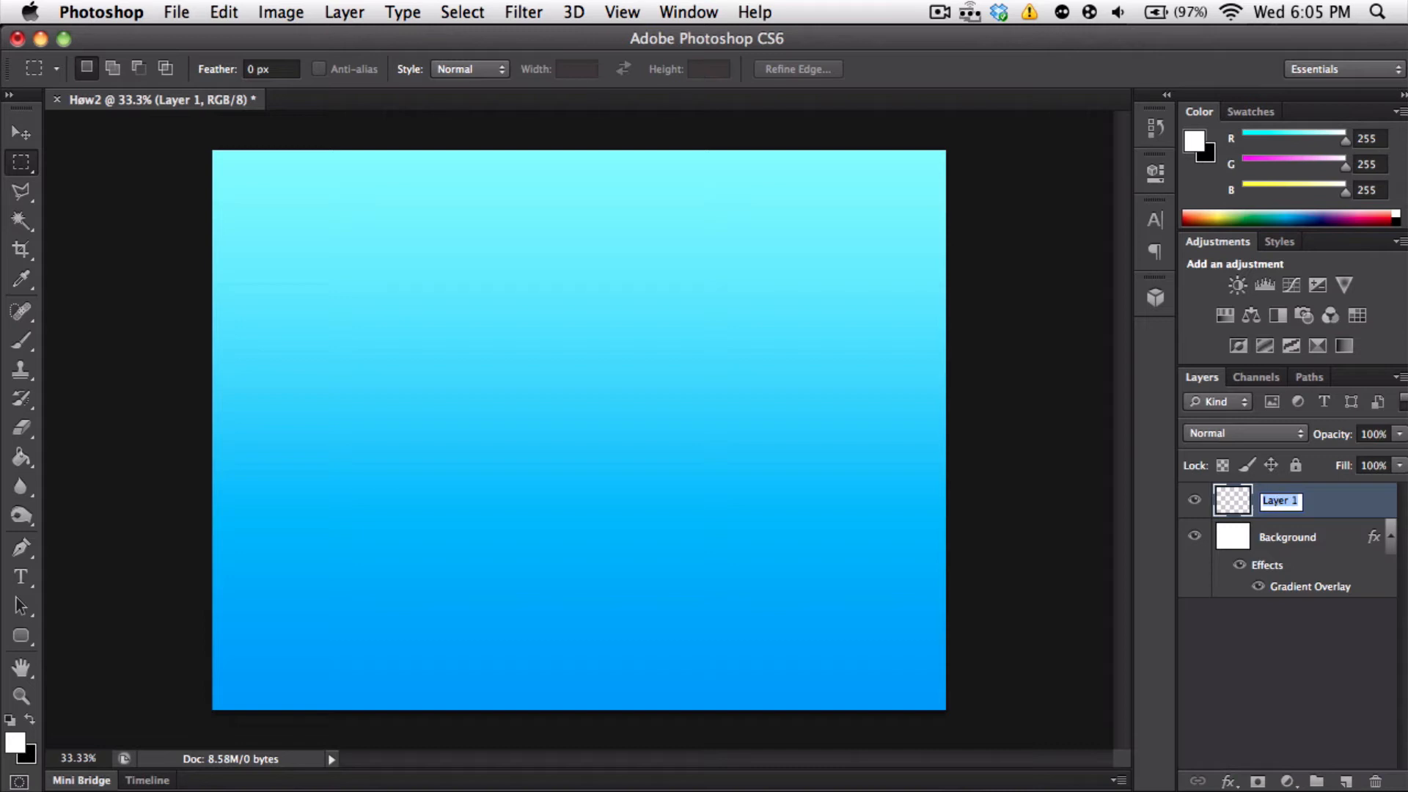
pyautogui.write('Design')
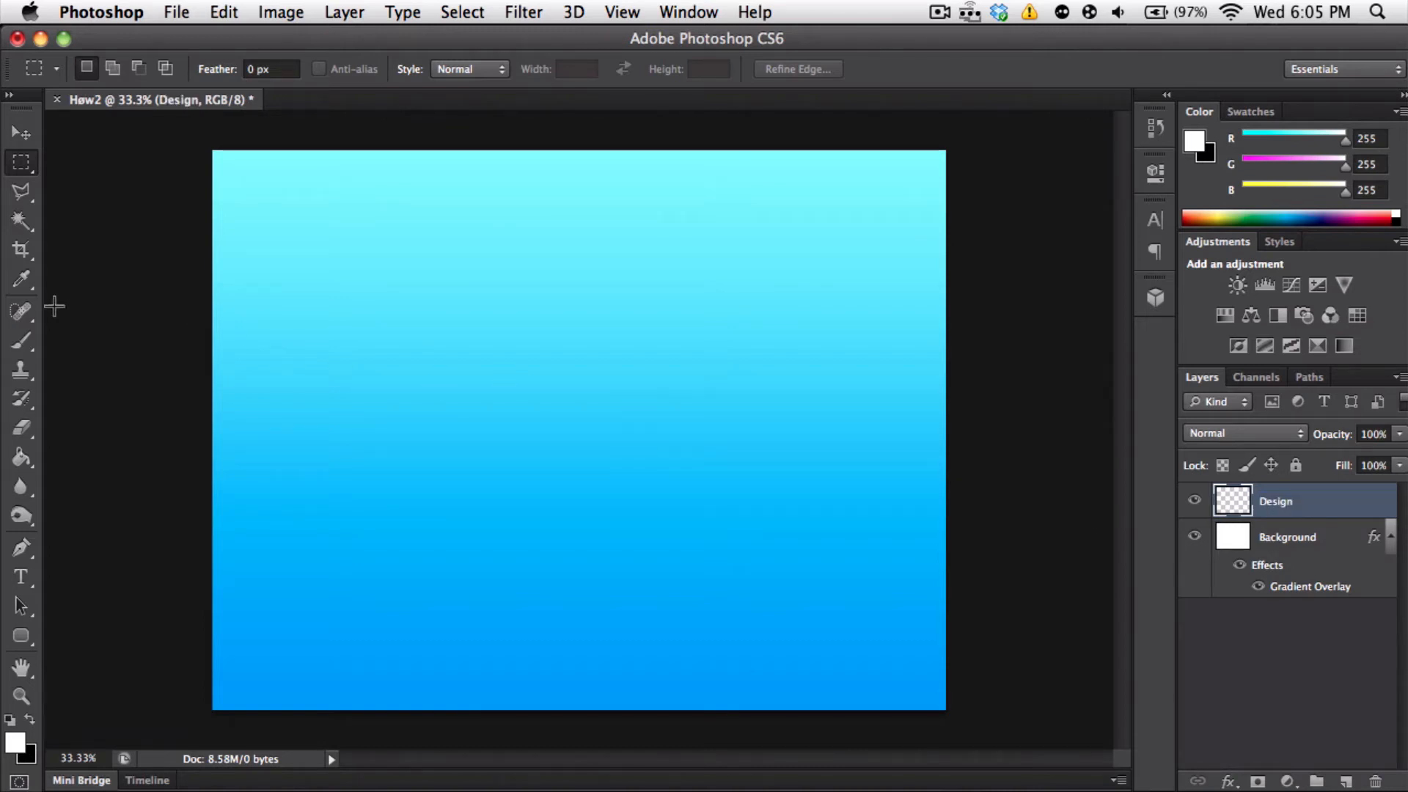
pyautogui.click(22, 346)
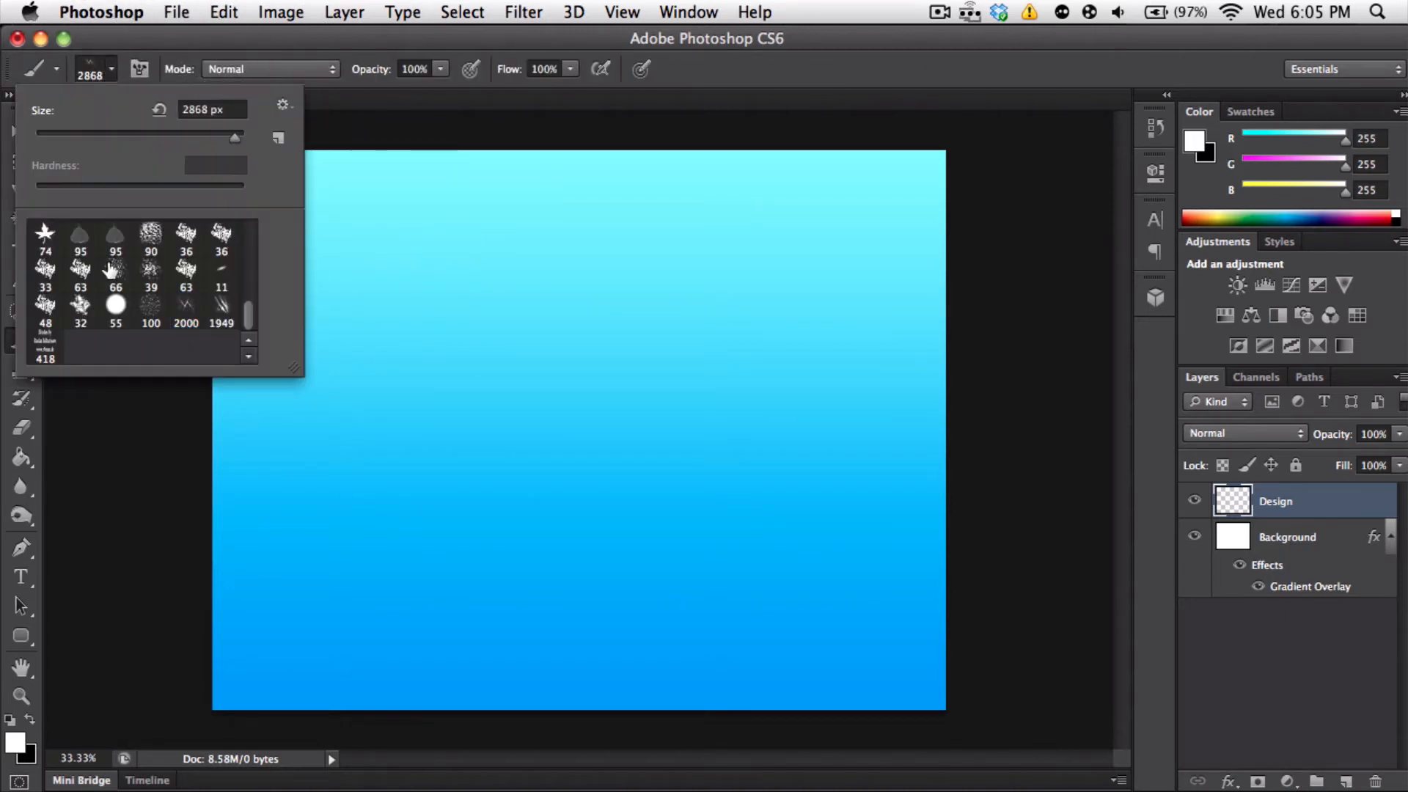
pyautogui.moveTo(148, 283)
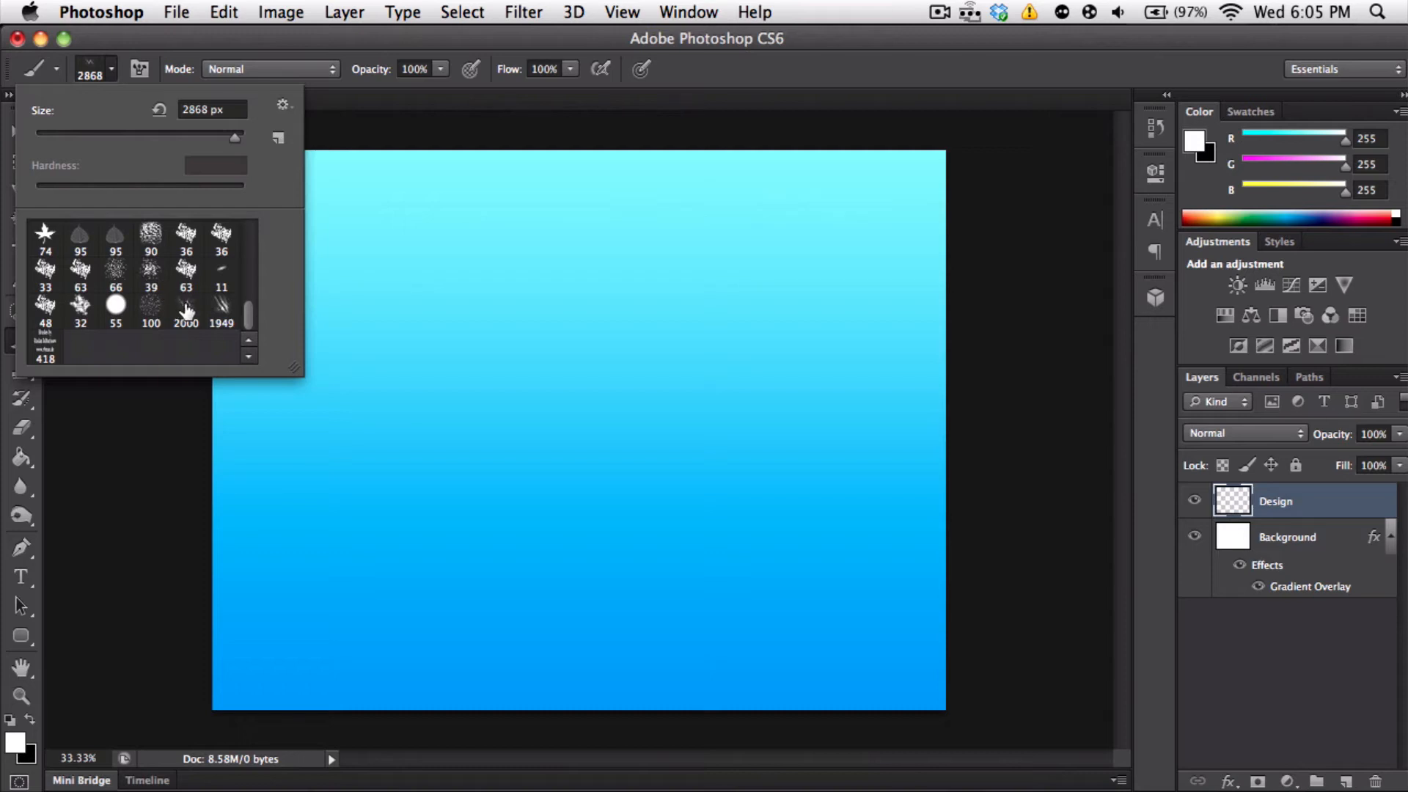
pyautogui.moveTo(116, 305)
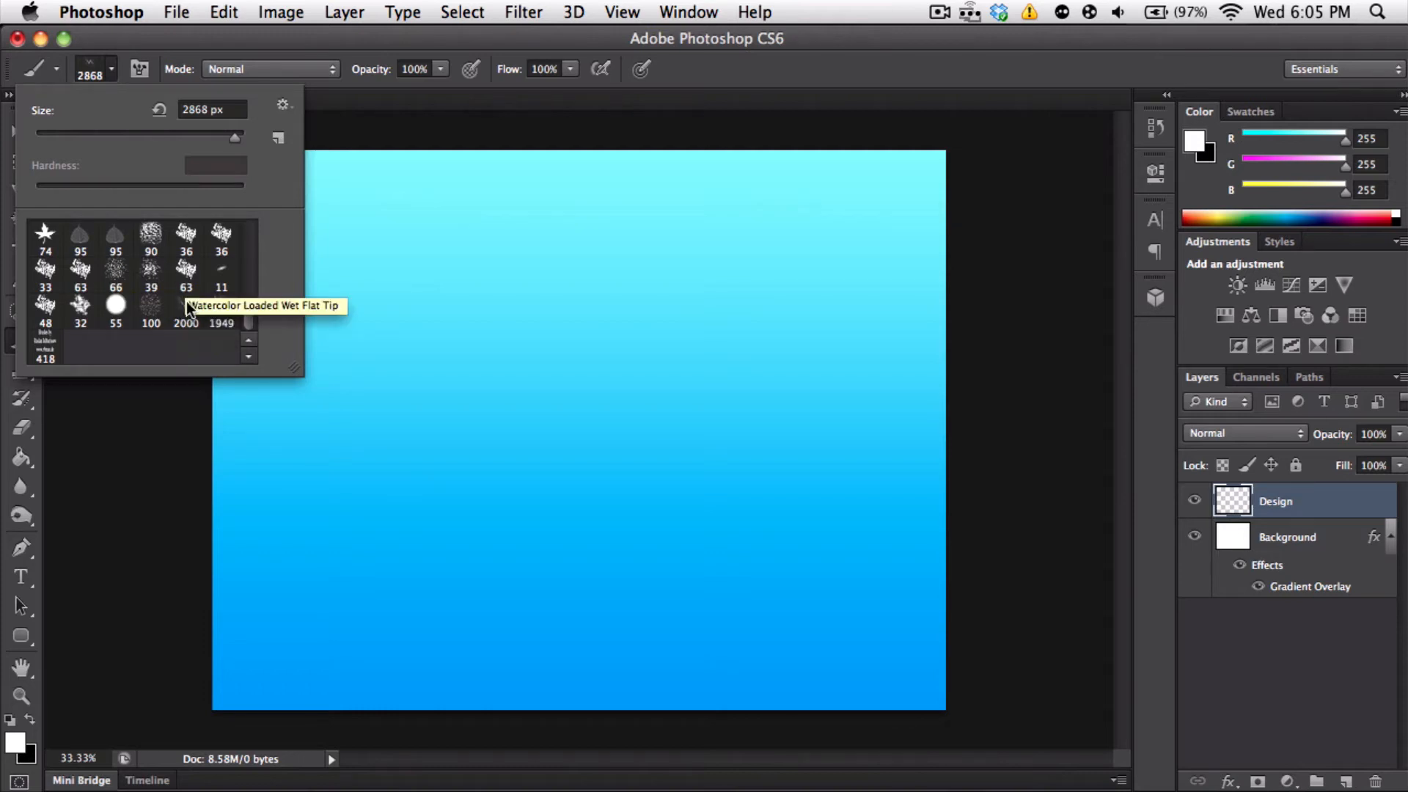
# Choose a wispy brush tip from the Brush Preset picker
pyautogui.click(184, 305)
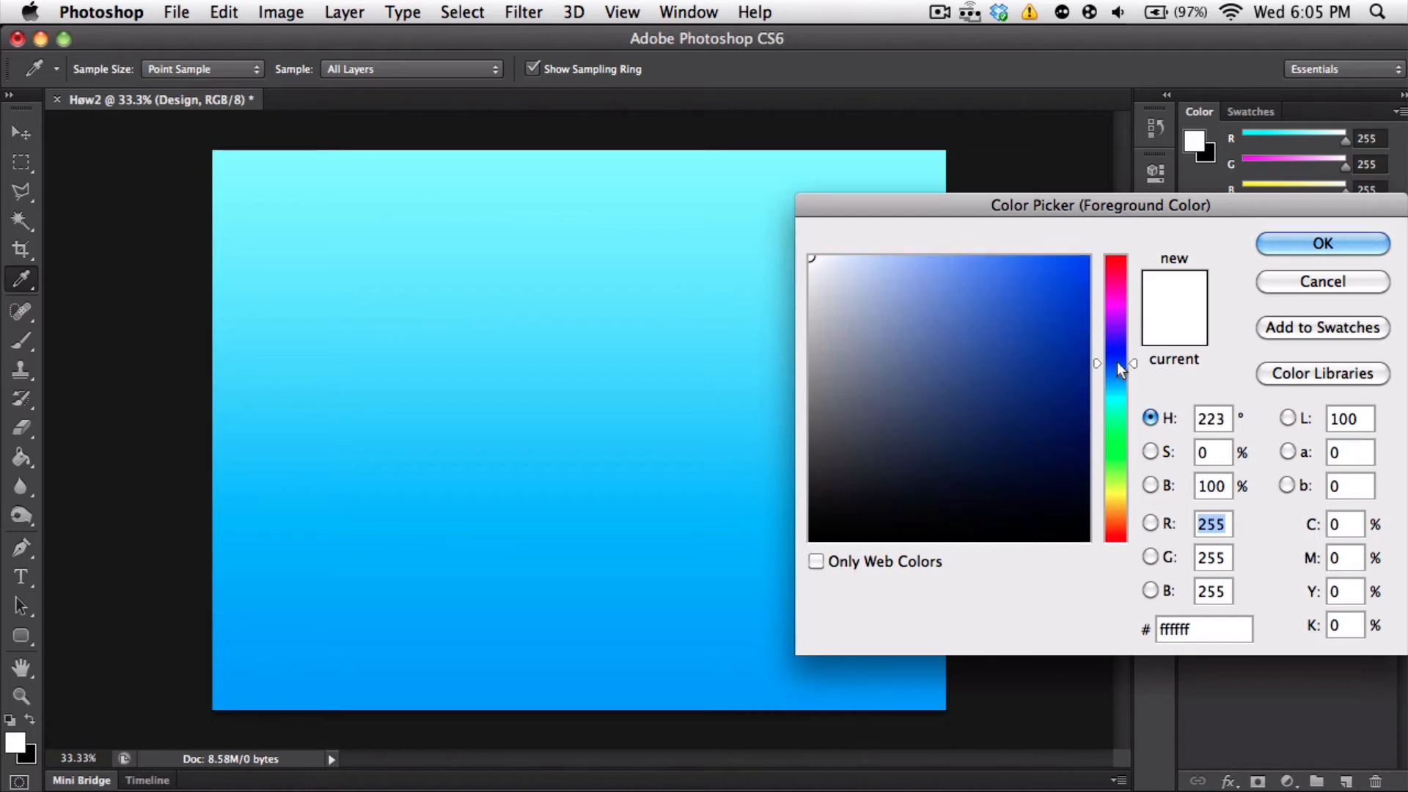
# Set the foreground colour to deep blue #2850d3 and enlarge the brush tip for painting
pyautogui.click(1025, 247)
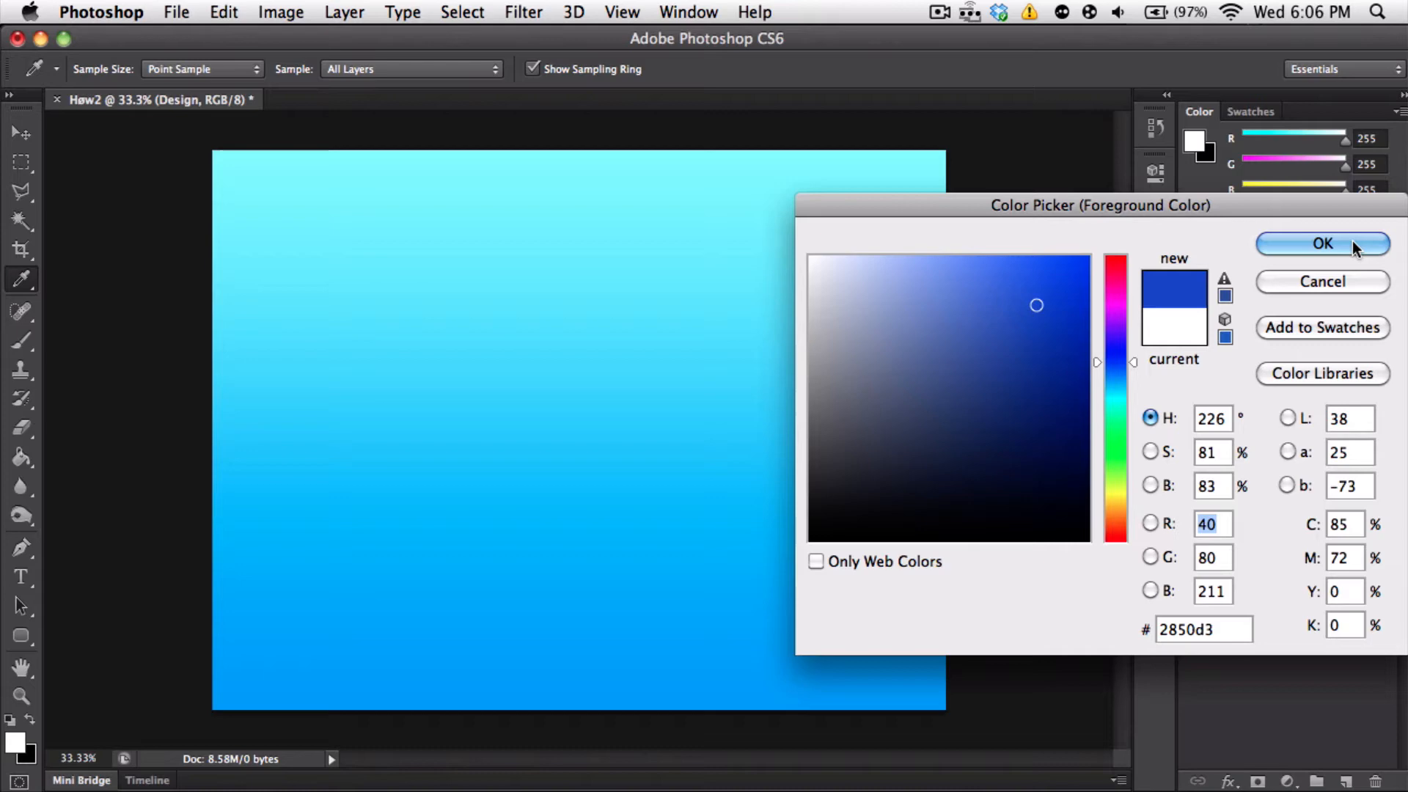
pyautogui.click(1321, 244)
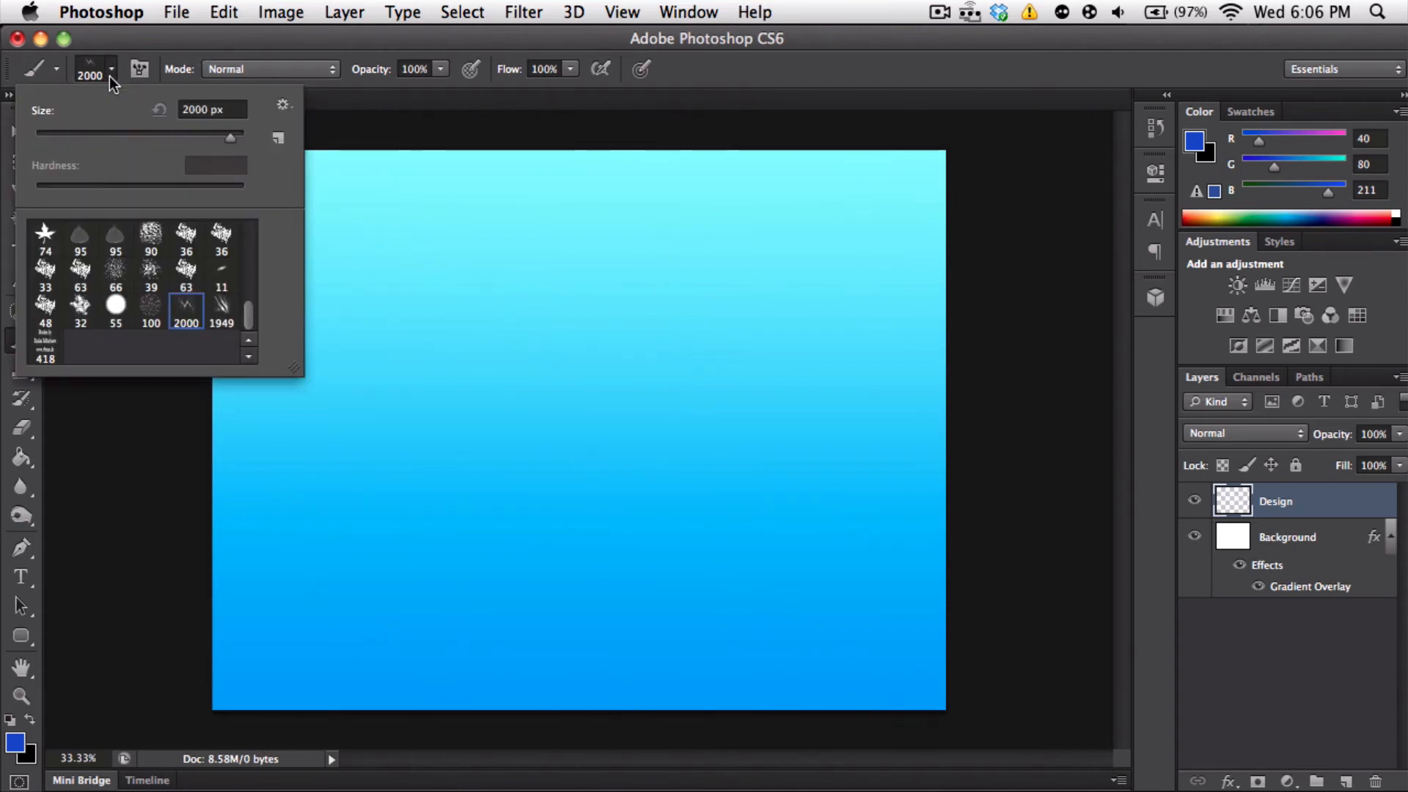
pyautogui.moveTo(231, 138); pyautogui.dragTo(237, 144)
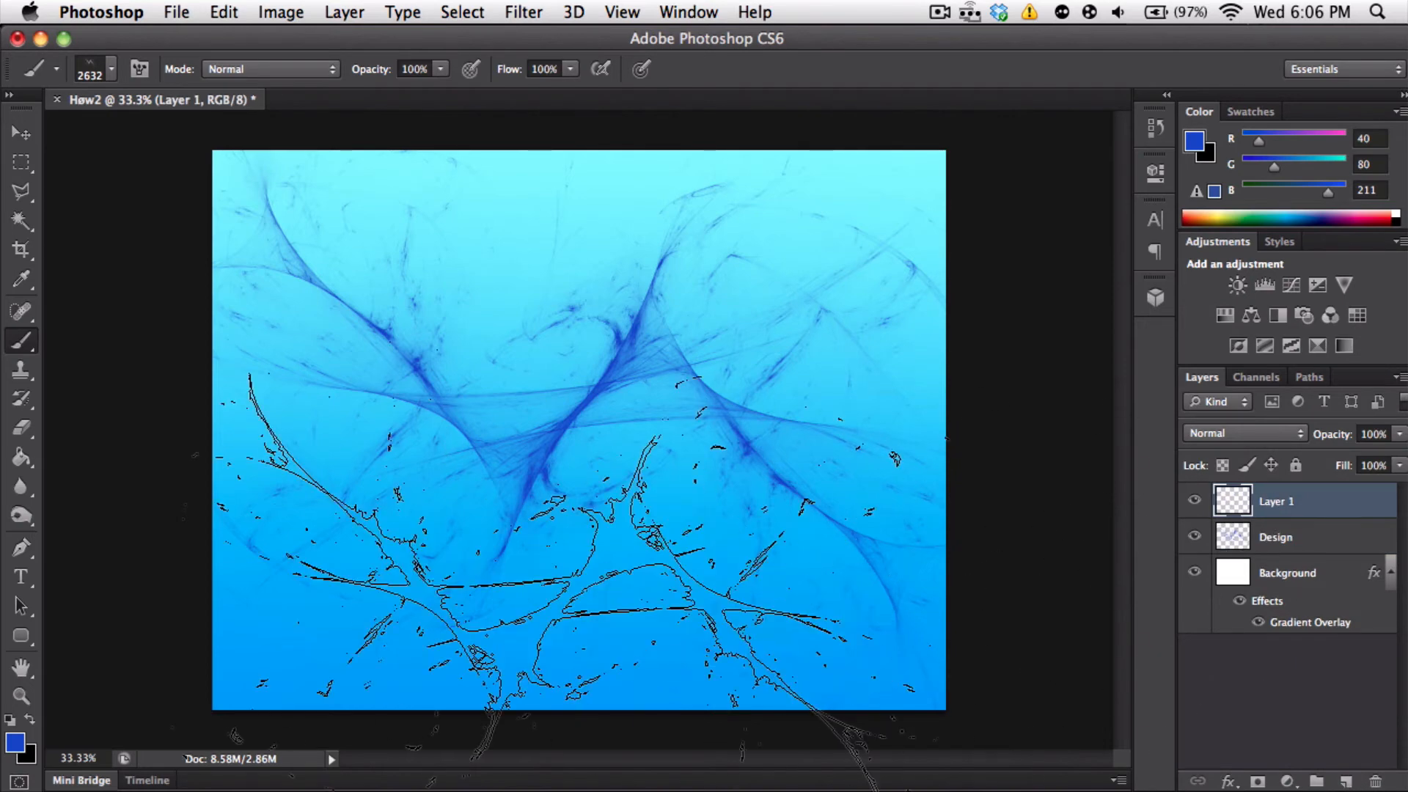
# Add the text 'Høw2' with the Type tool and set it in Bauhaus 93
pyautogui.click(22, 577)
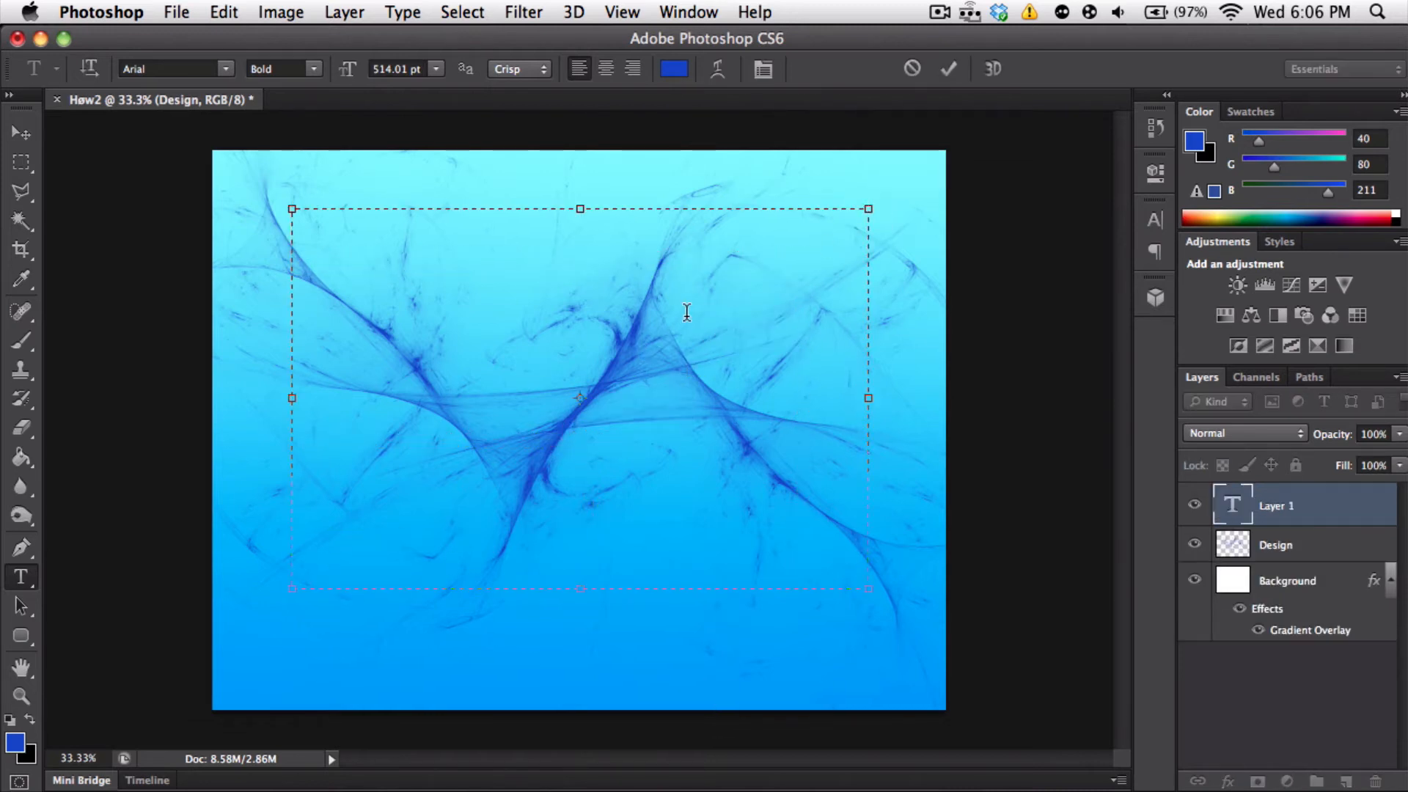
pyautogui.write('H')
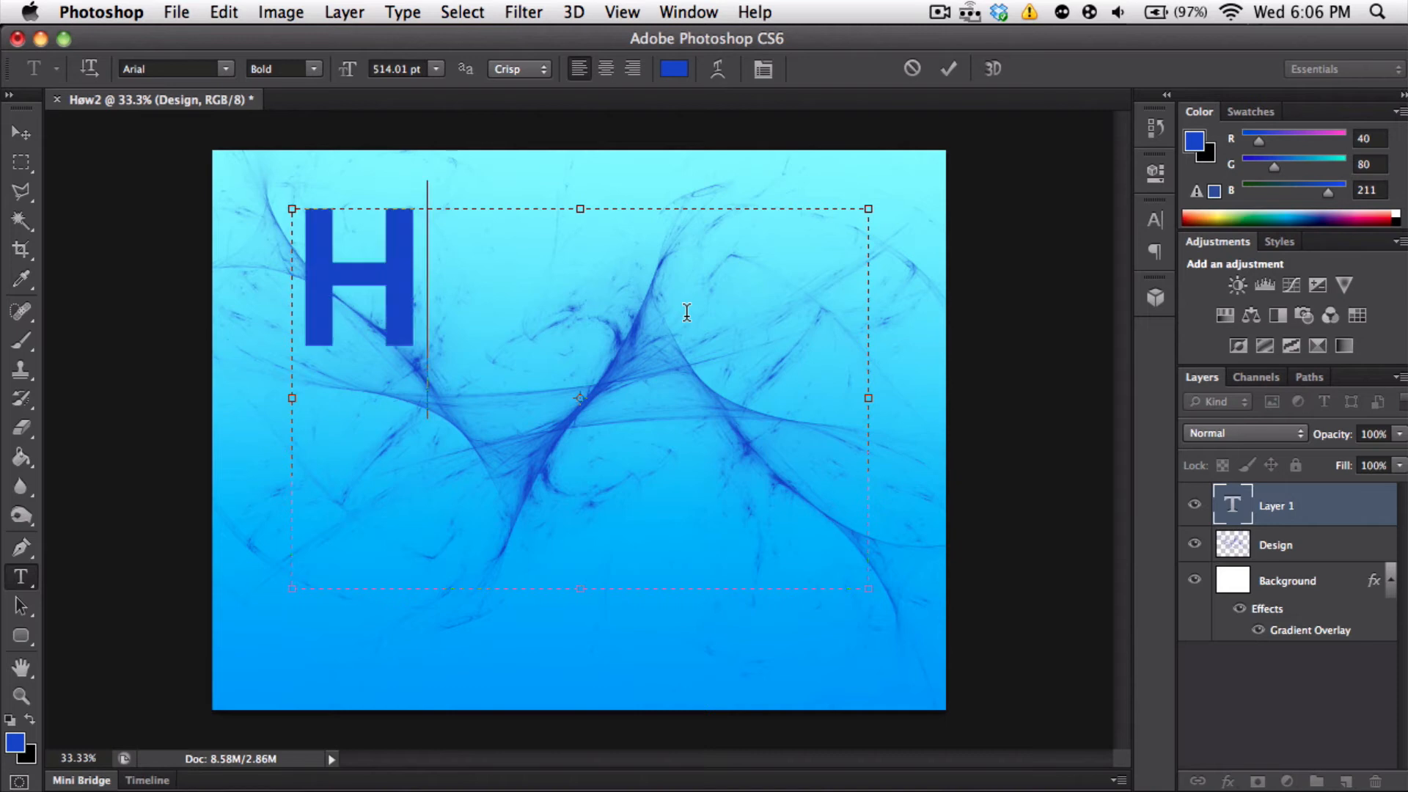
pyautogui.write('øw2')
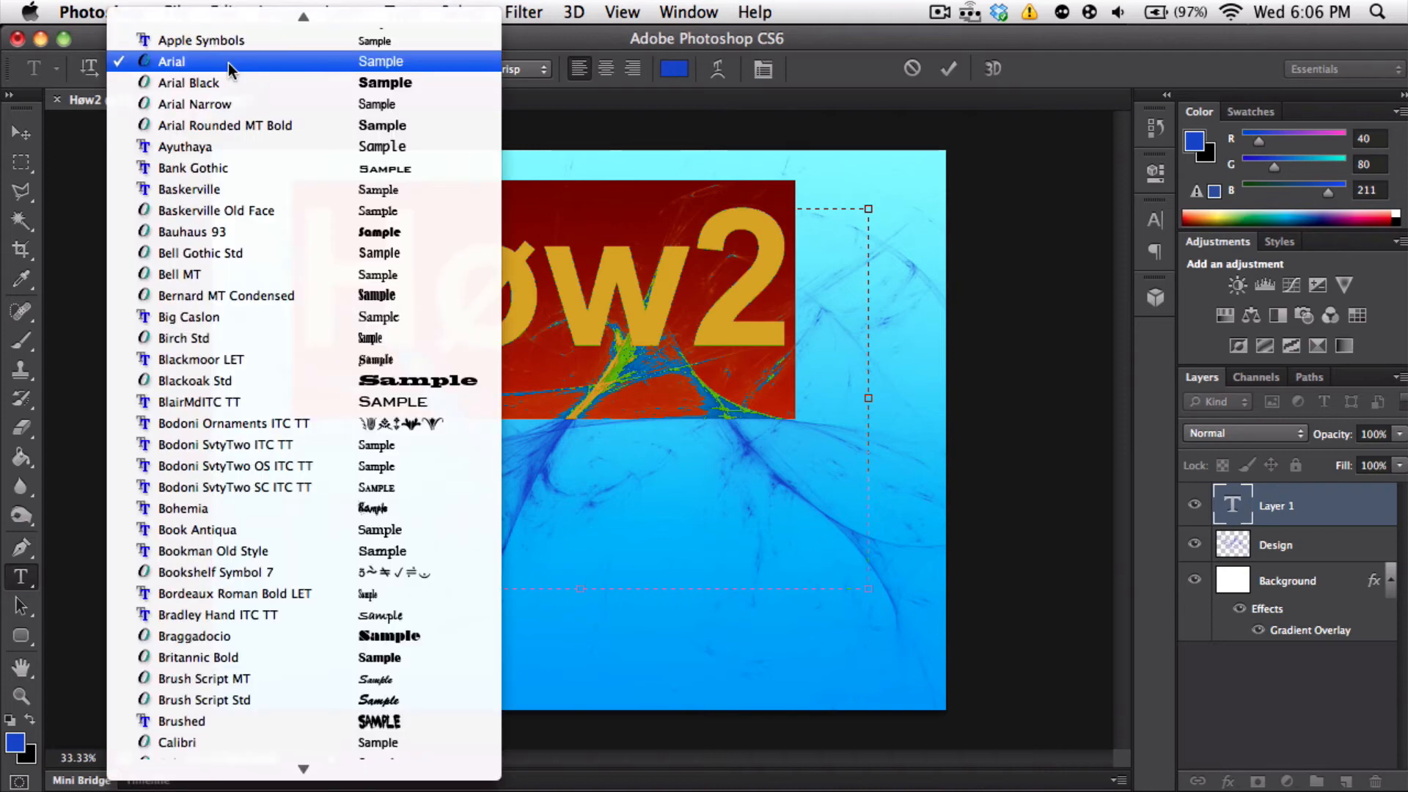
pyautogui.click(170, 62)
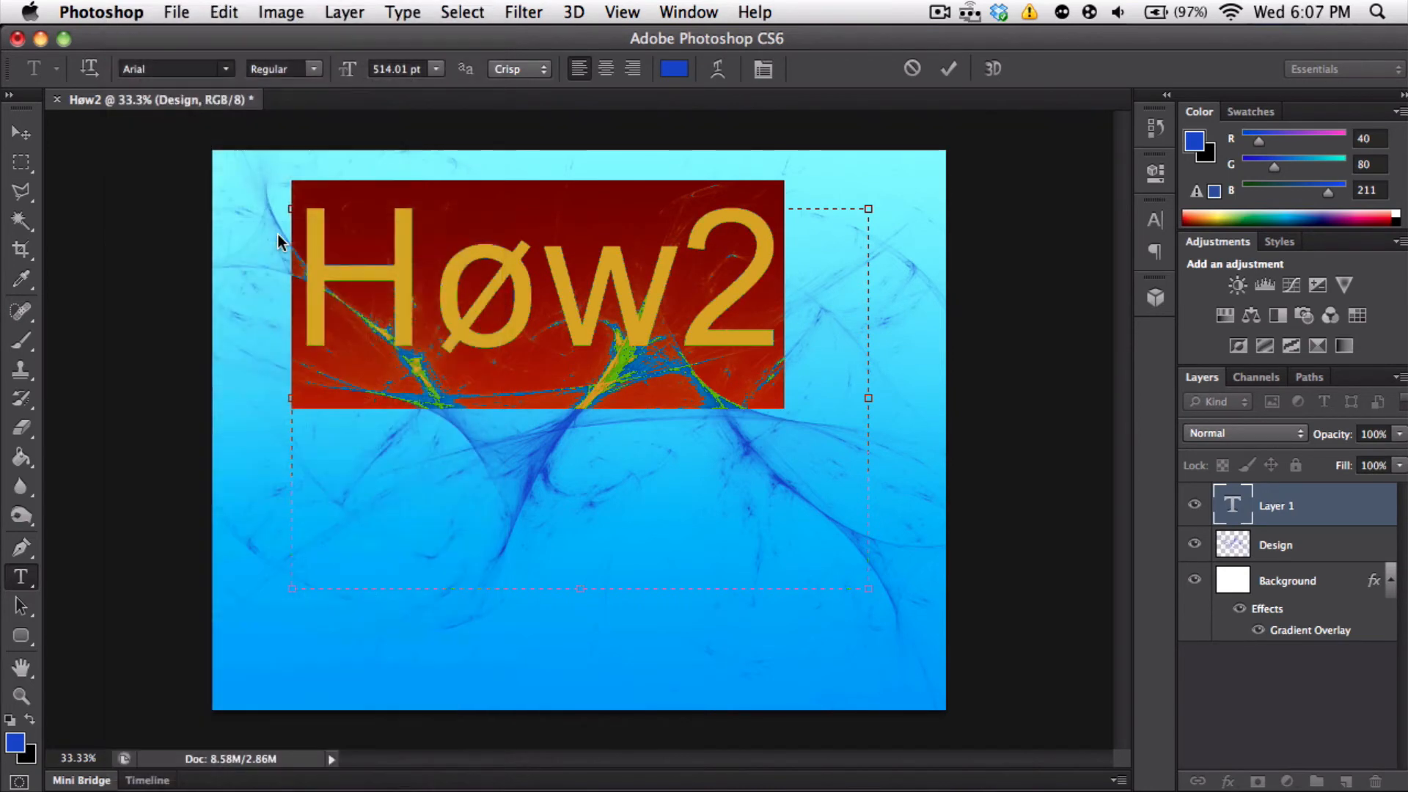
pyautogui.click(170, 69)
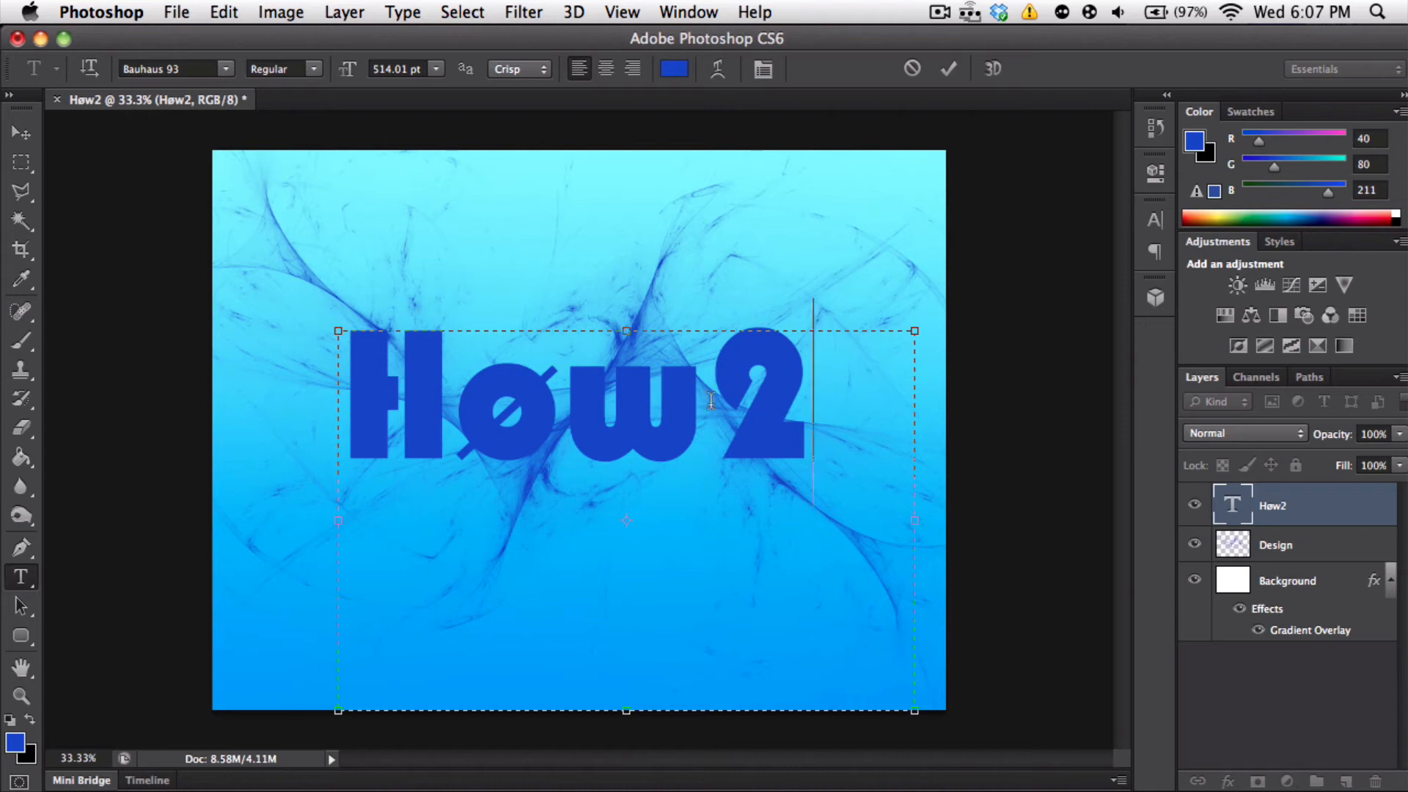
# Change the Høw2 text colour to white (#ffffff)
pyautogui.click(673, 69)
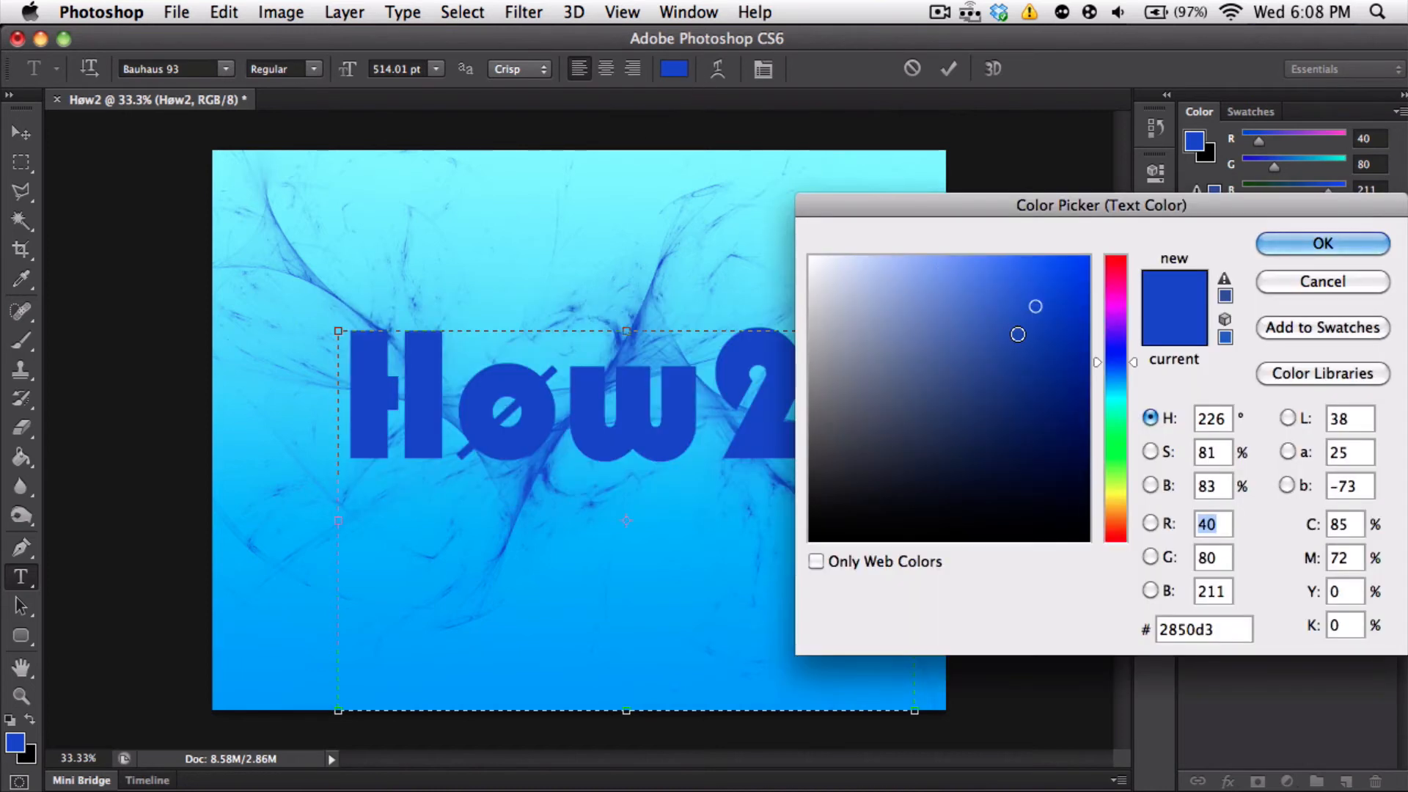
pyautogui.click(811, 255)
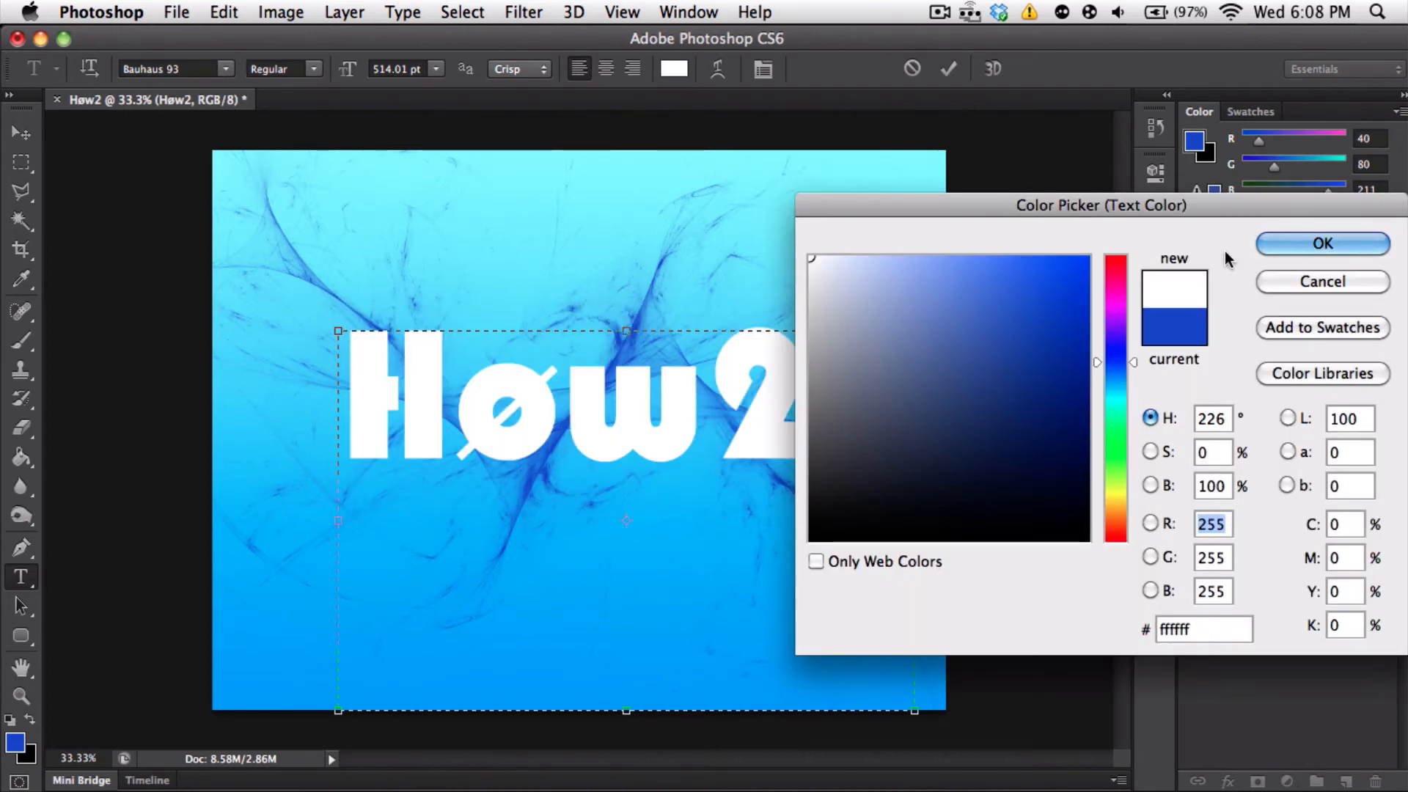
pyautogui.click(1321, 244)
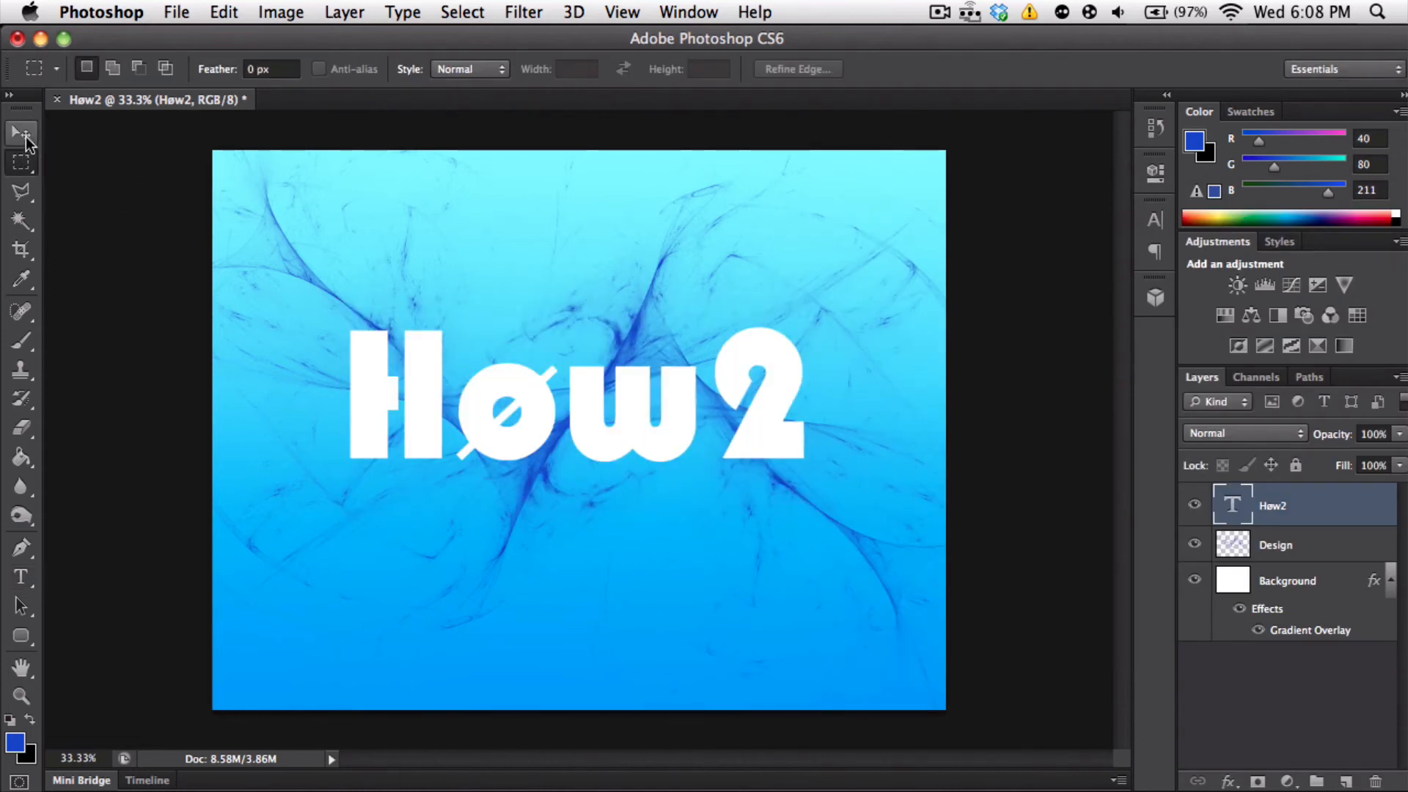
# Switch to the Move tool to handle layer content
pyautogui.click(19, 132)
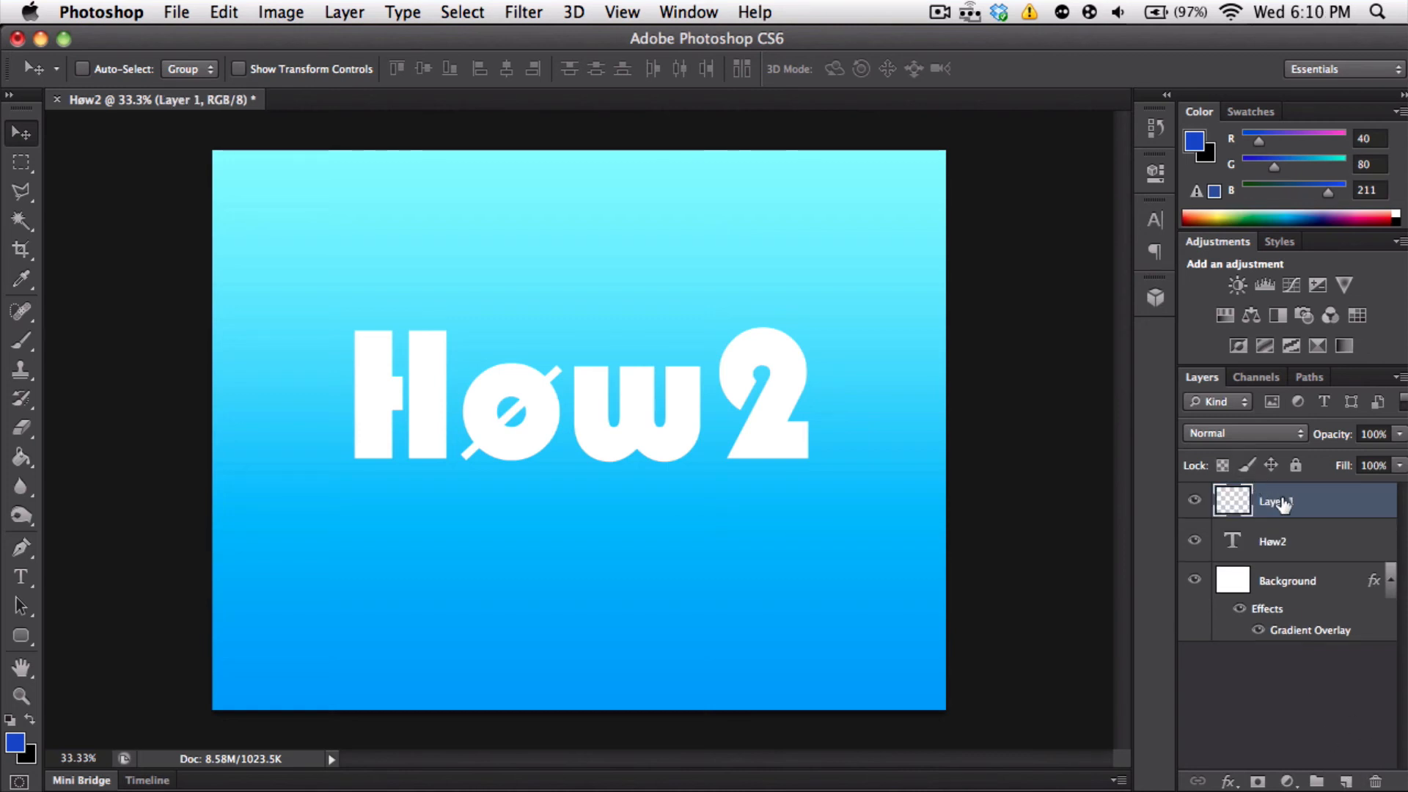
# Rename the layer Design and paint streaky navy strokes with the 2000 brush preset across the canvas
pyautogui.write('Design')
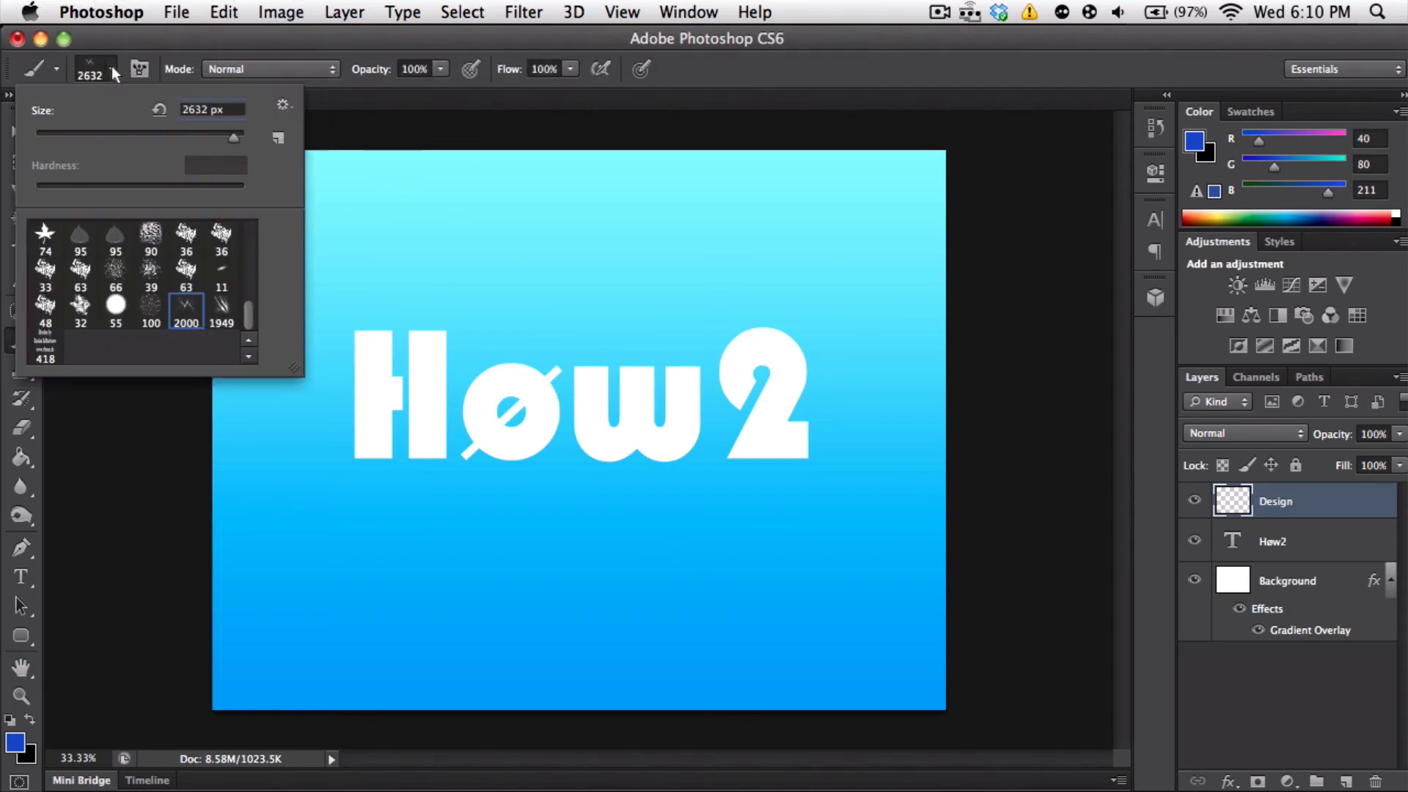
pyautogui.click(221, 311)
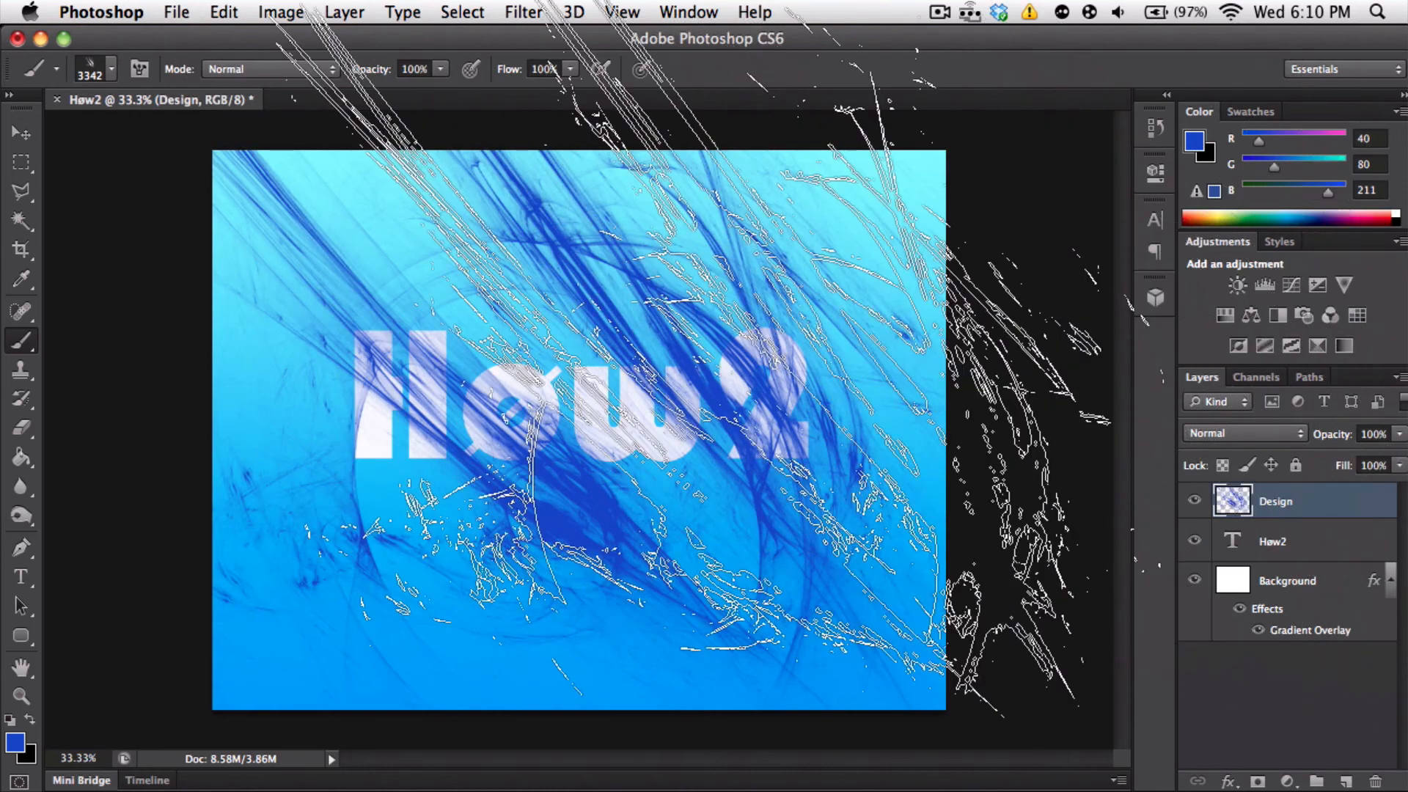
pyautogui.click(15, 132)
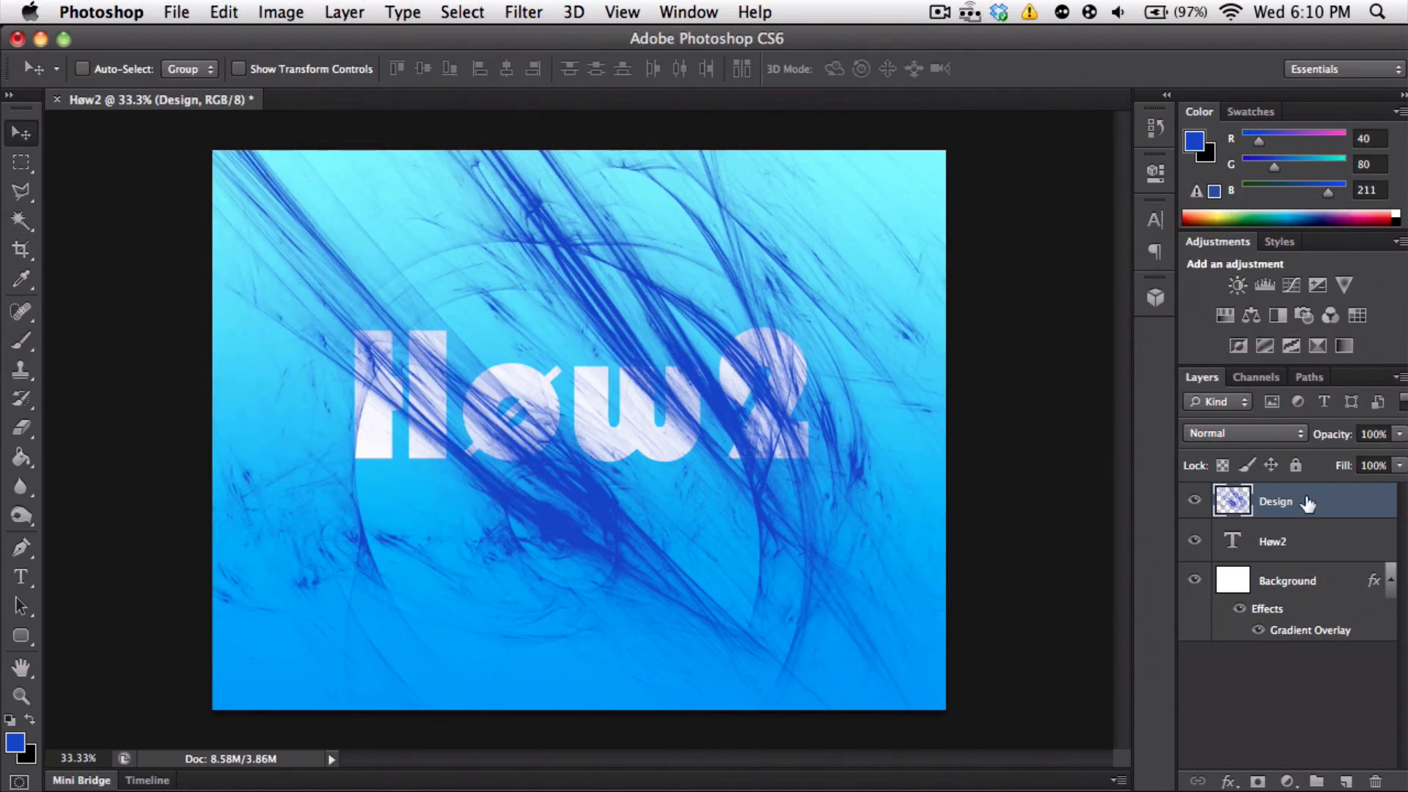
# Drag the layers into order: Høw2 on top, Design in the middle, Background at the bottom
pyautogui.moveTo(1274, 502); pyautogui.dragTo(1311, 557)
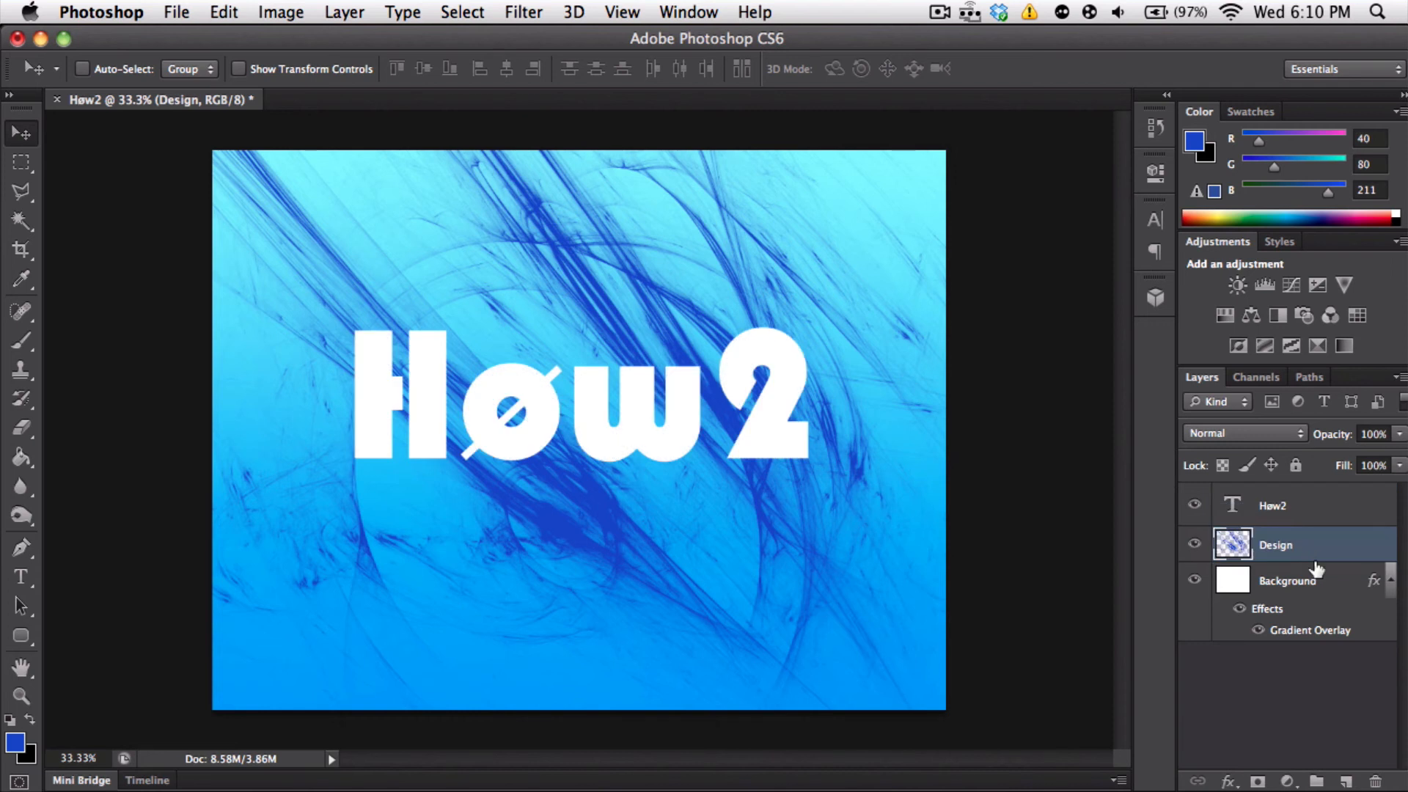
pyautogui.moveTo(1327, 507)
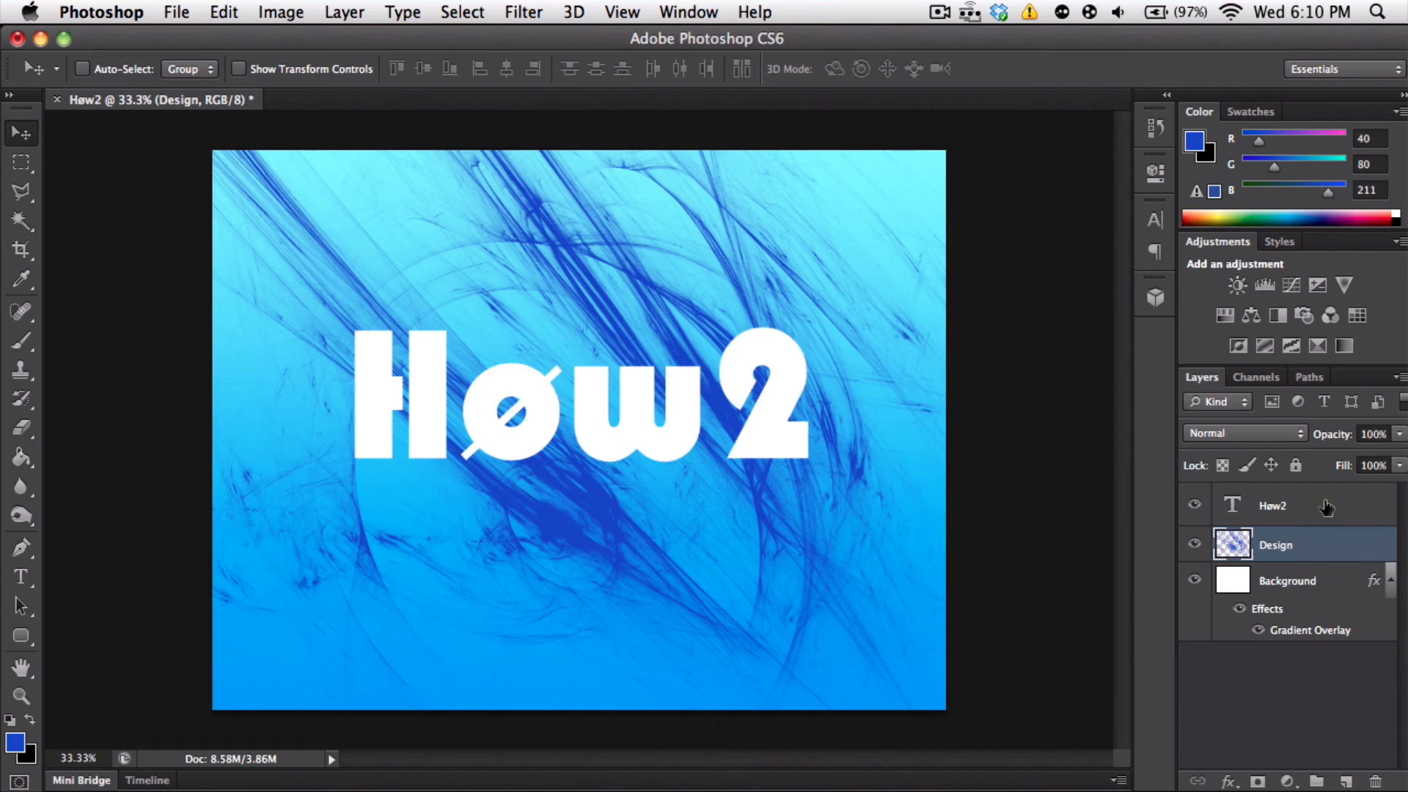
pyautogui.moveTo(1272, 504); pyautogui.dragTo(1271, 619)
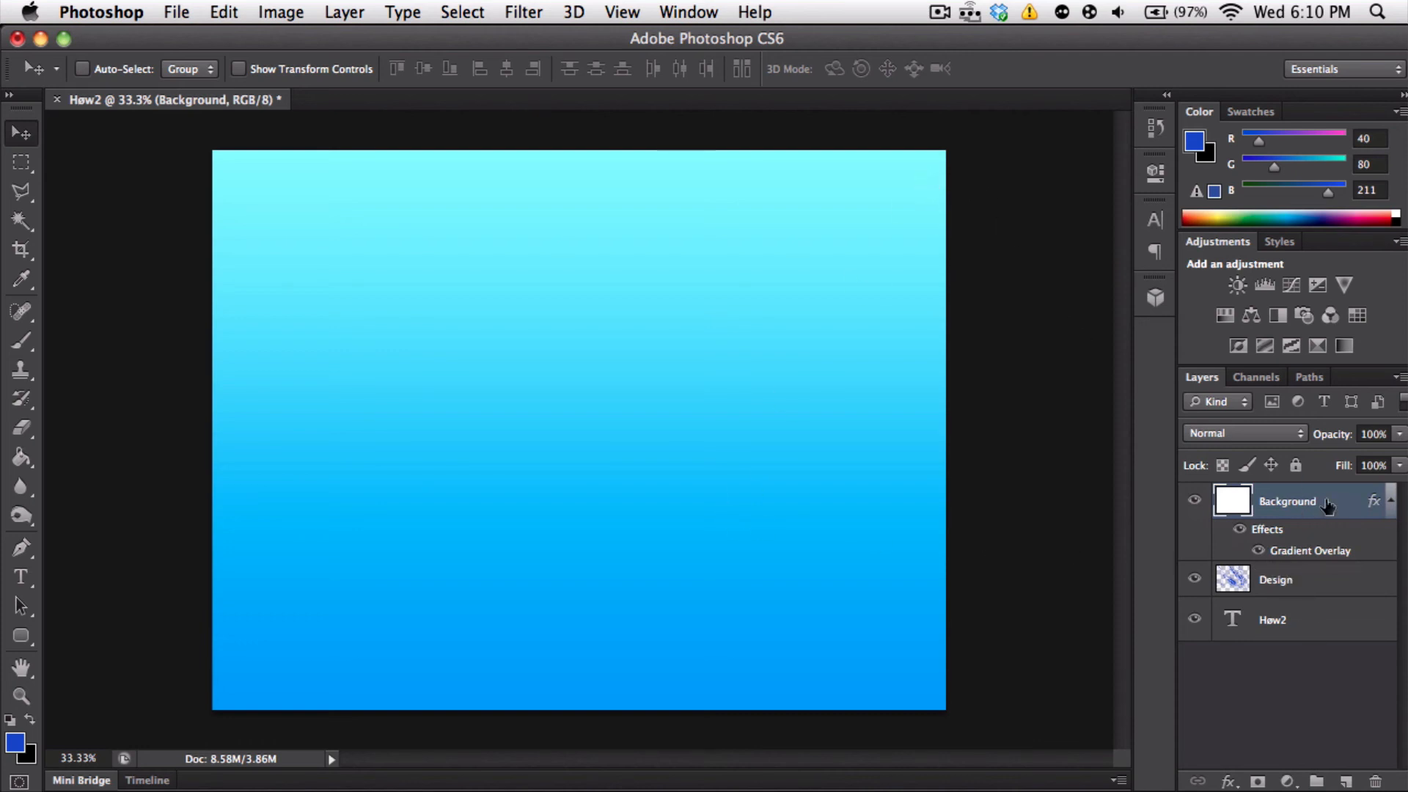
pyautogui.moveTo(1287, 502); pyautogui.dragTo(1288, 580)
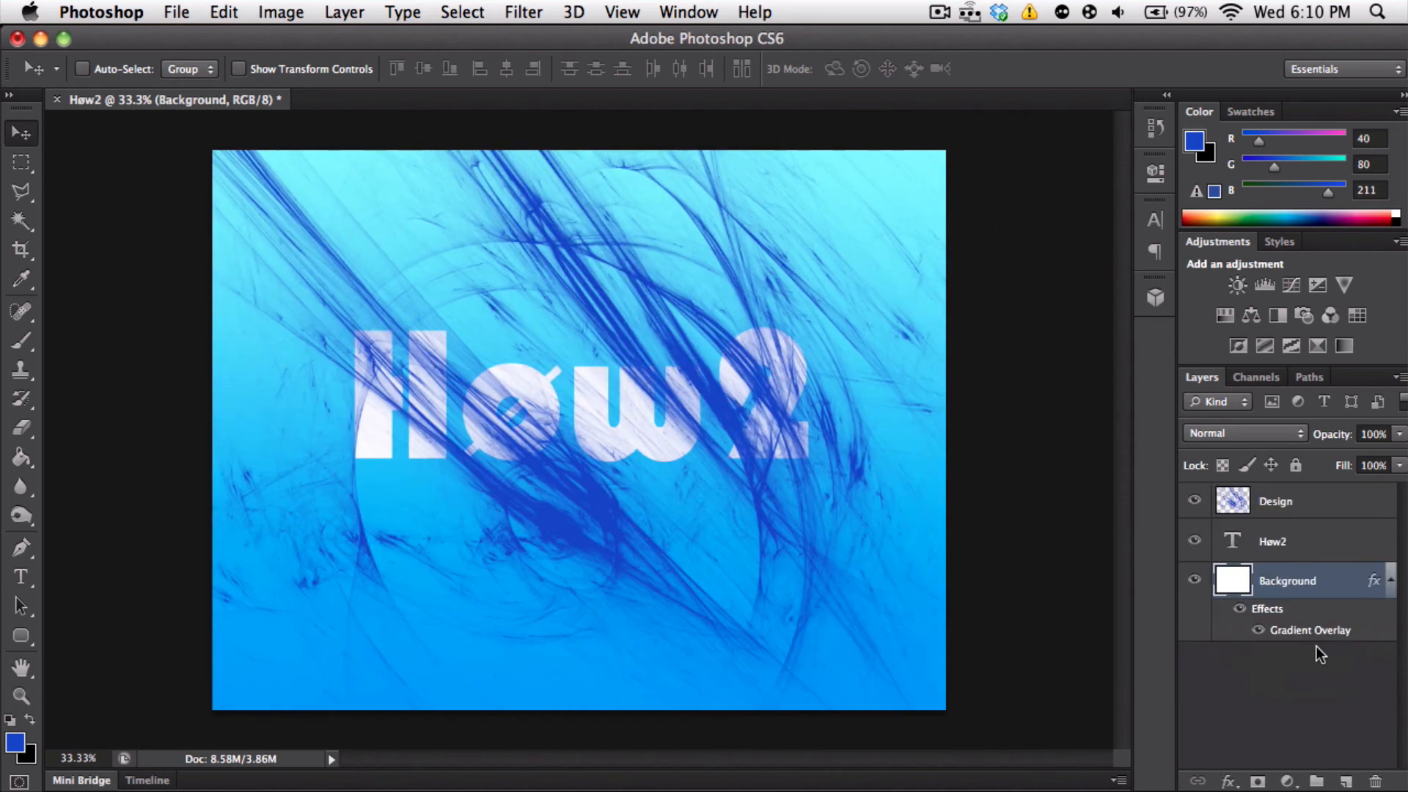
pyautogui.moveTo(1317, 547)
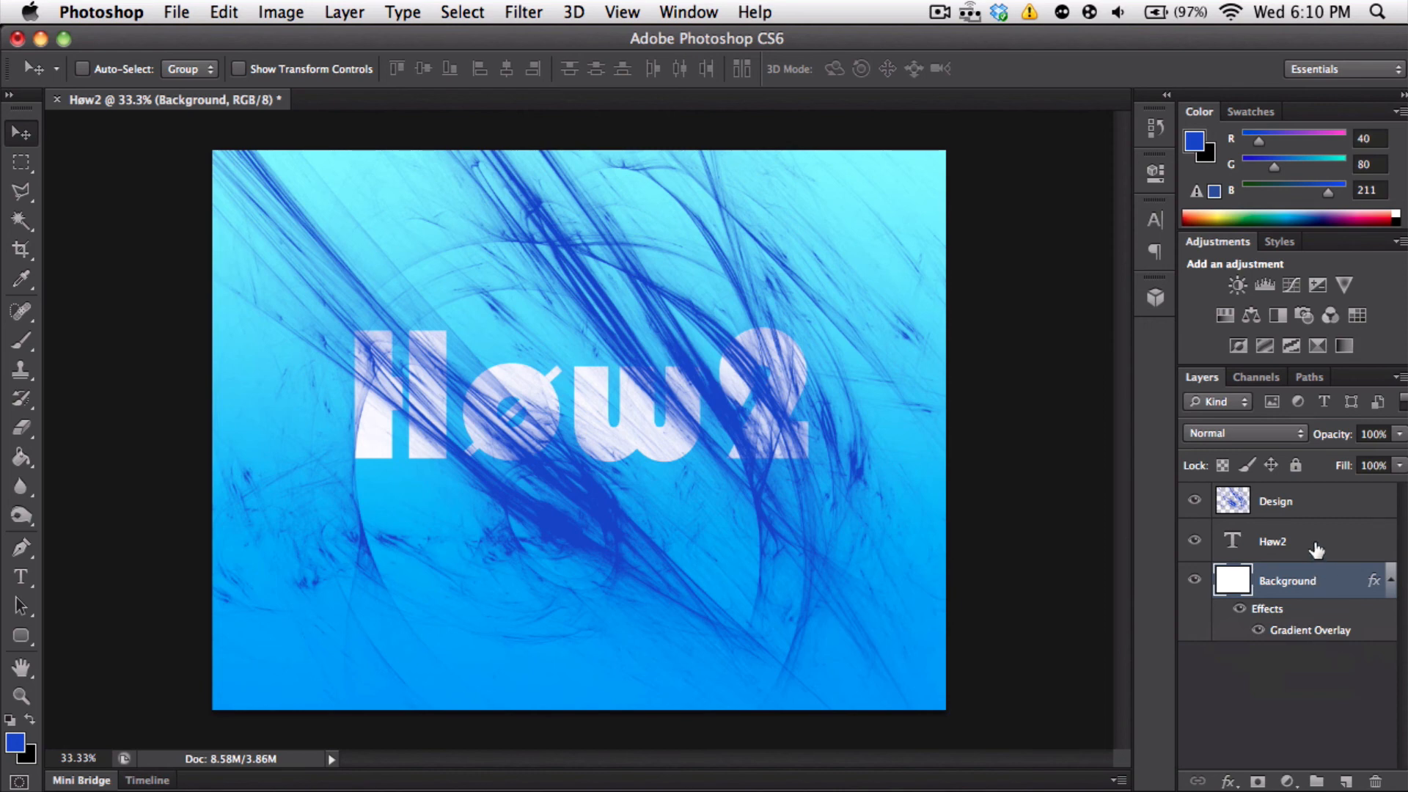
pyautogui.moveTo(1272, 541); pyautogui.dragTo(1272, 499)
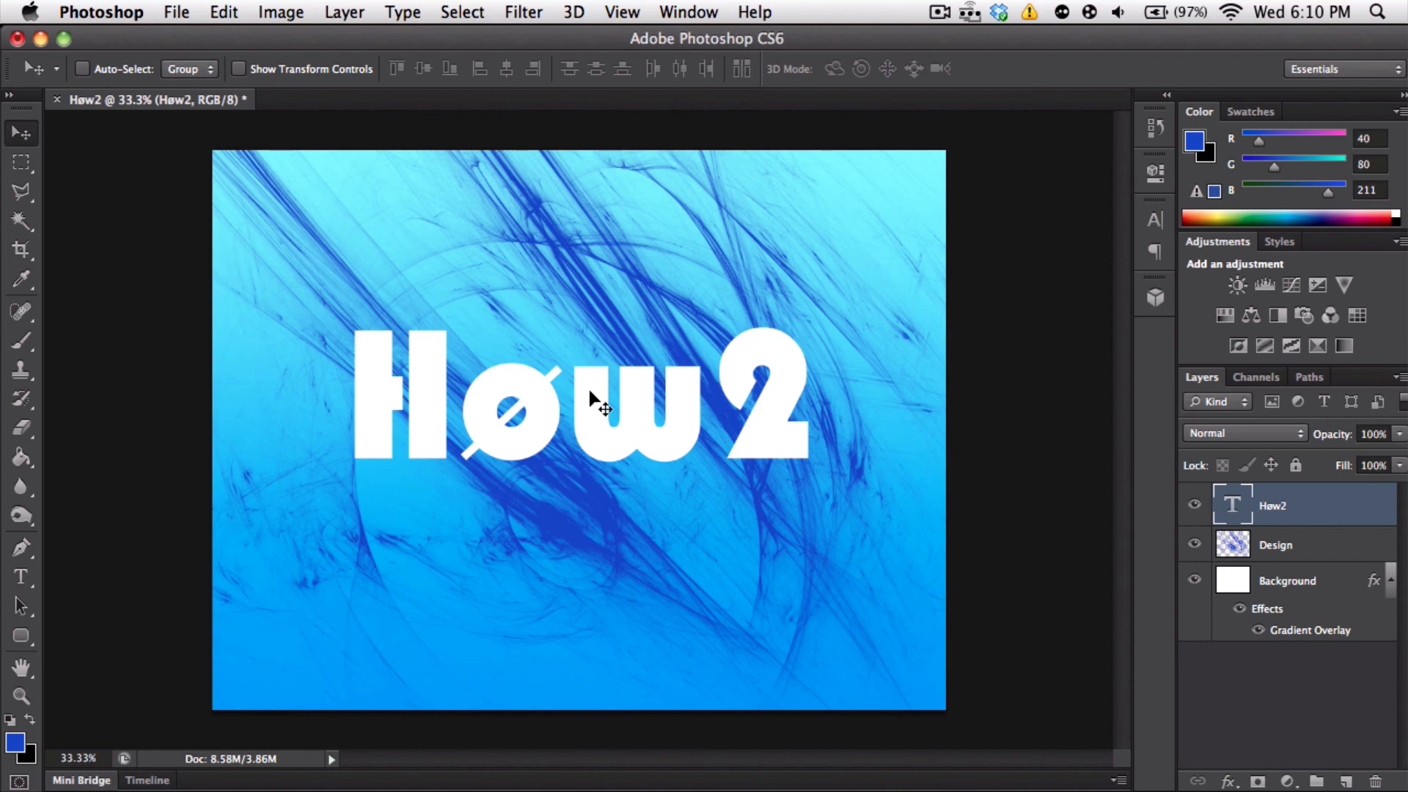
# Nudge the Høw2 lettering slightly lower-left, then make the Design layer active for rectangular selection
pyautogui.moveTo(592, 399); pyautogui.dragTo(655, 422)
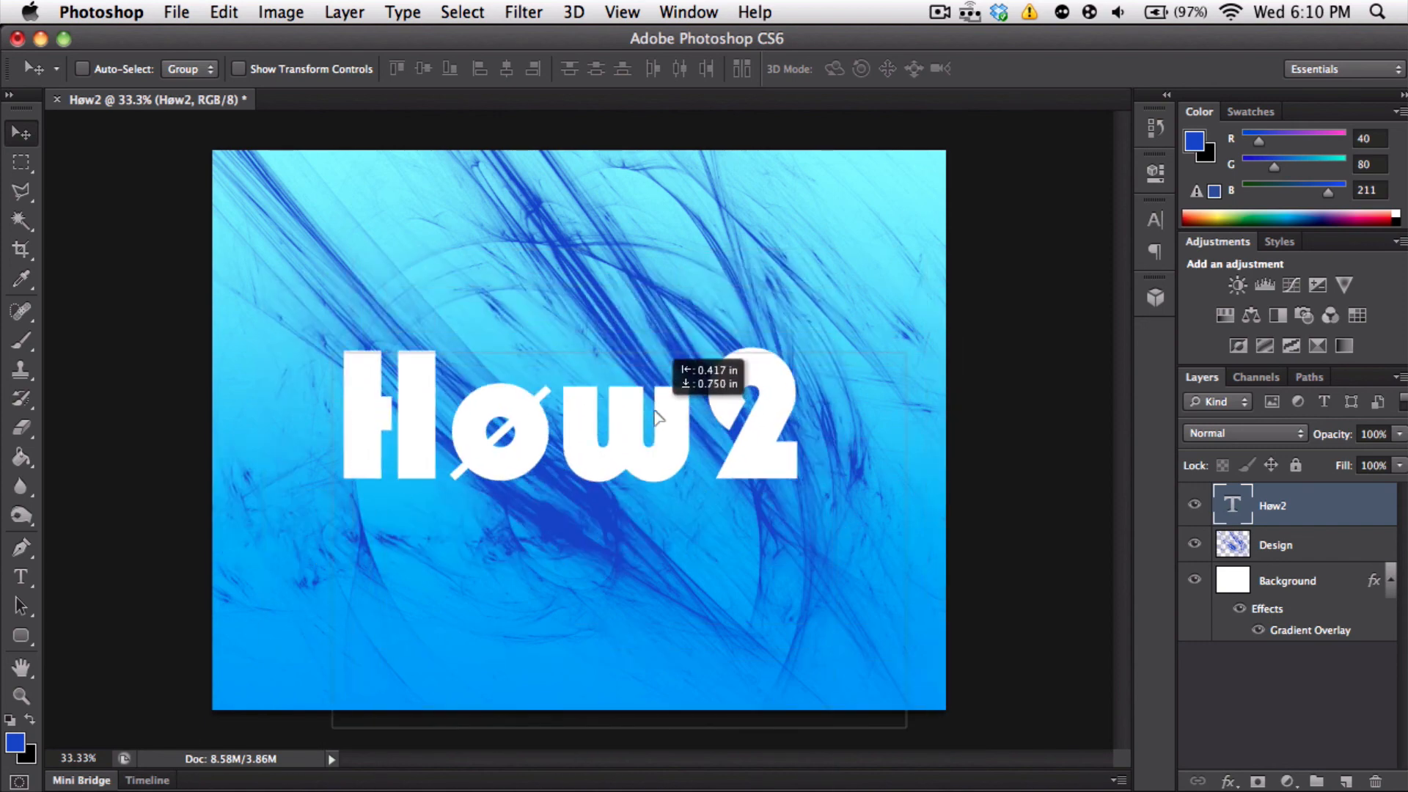
pyautogui.click(1274, 544)
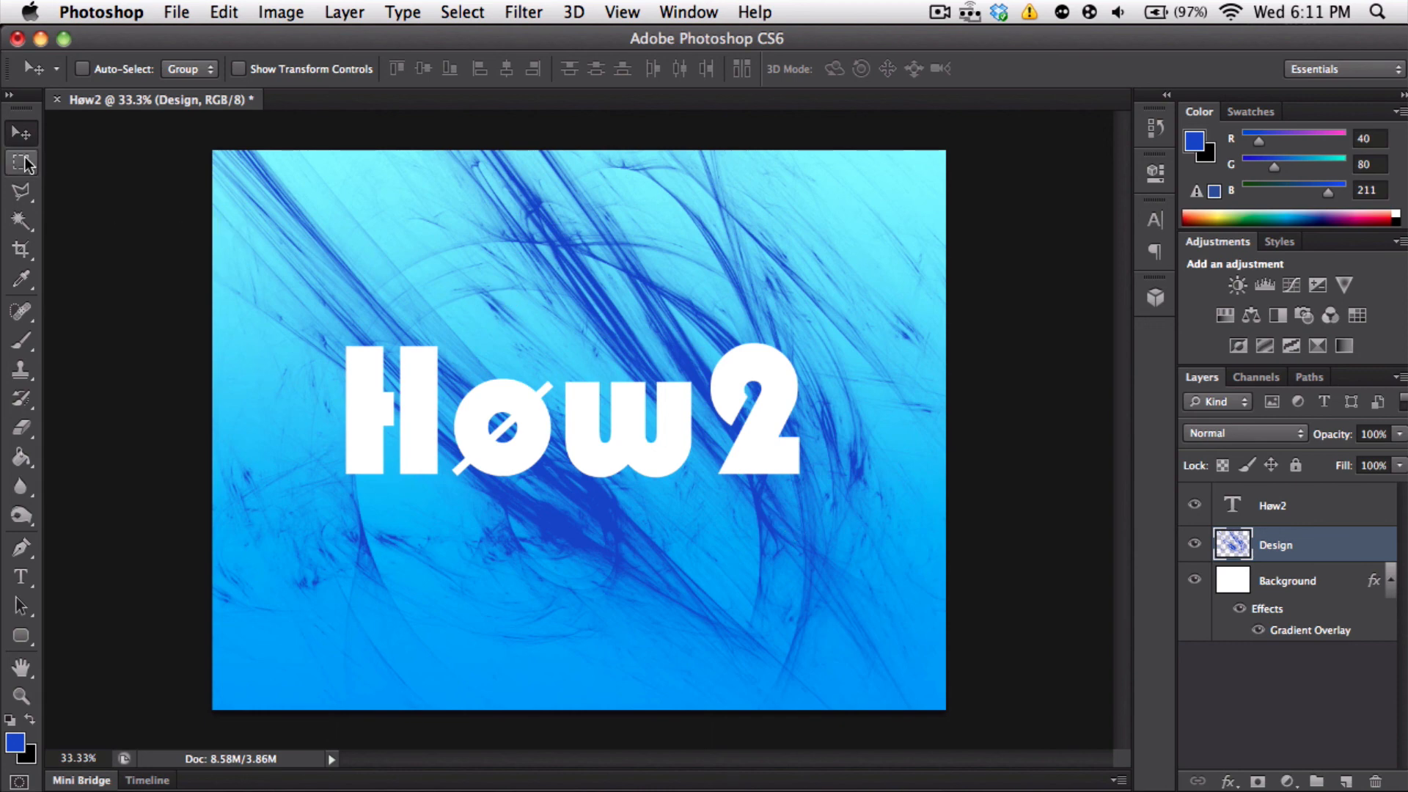
pyautogui.click(19, 162)
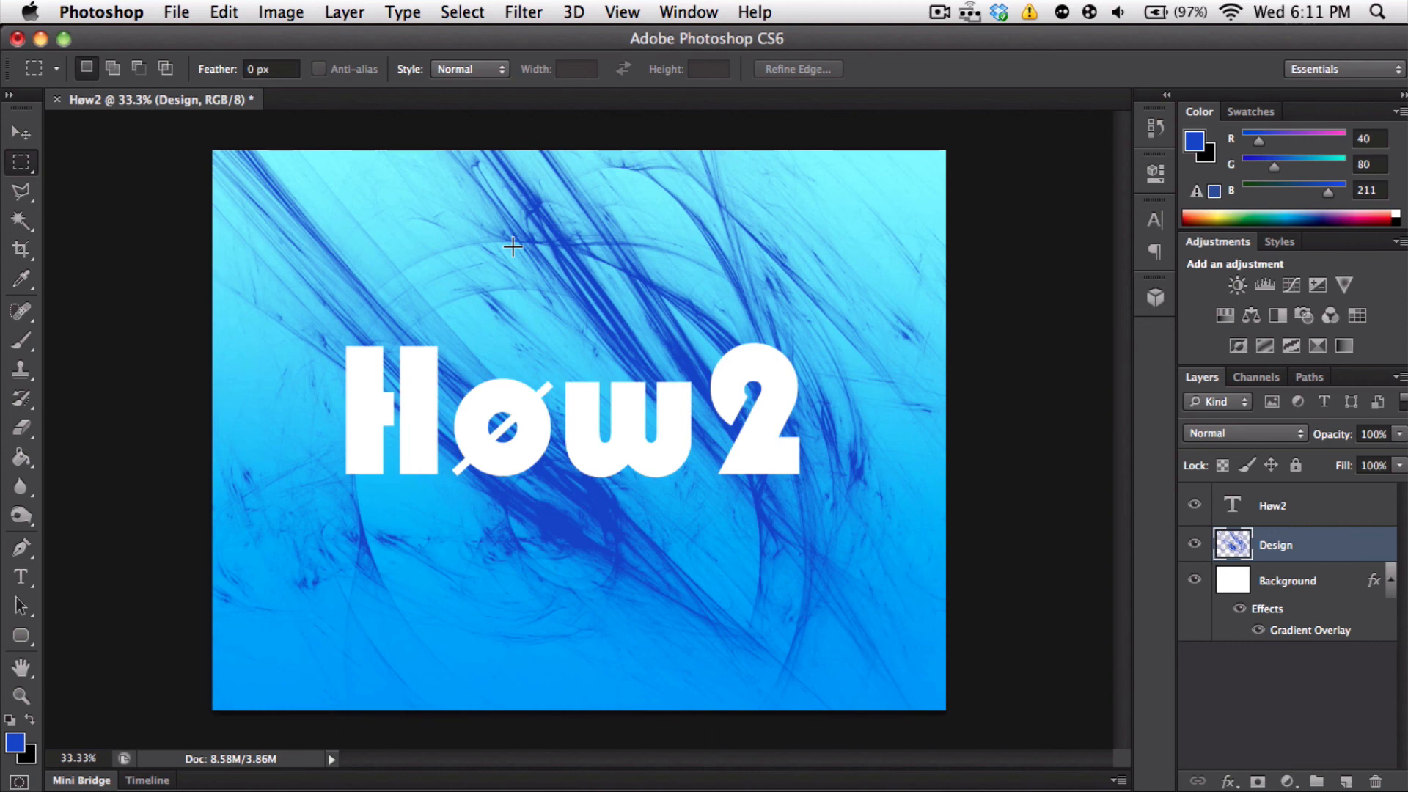
pyautogui.moveTo(675, 442)
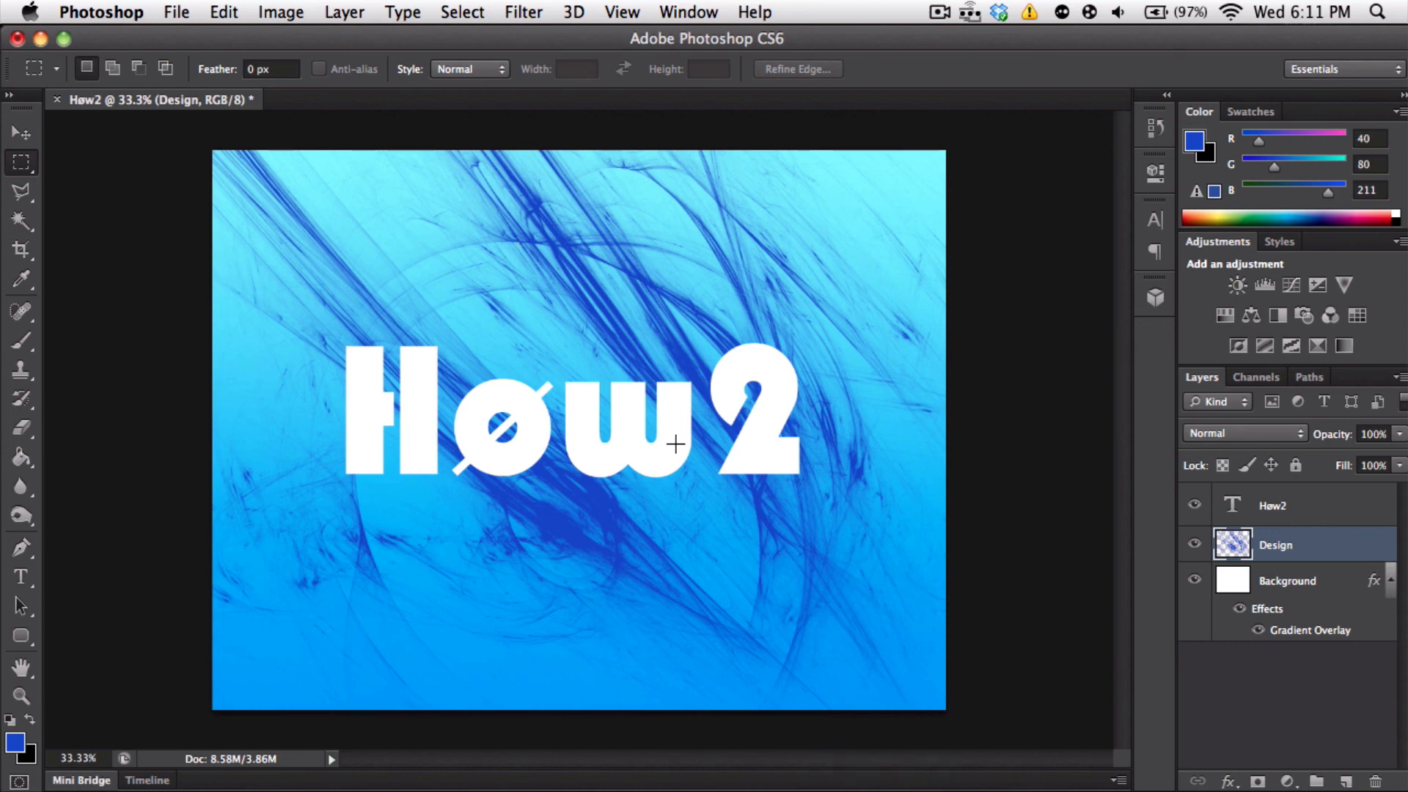